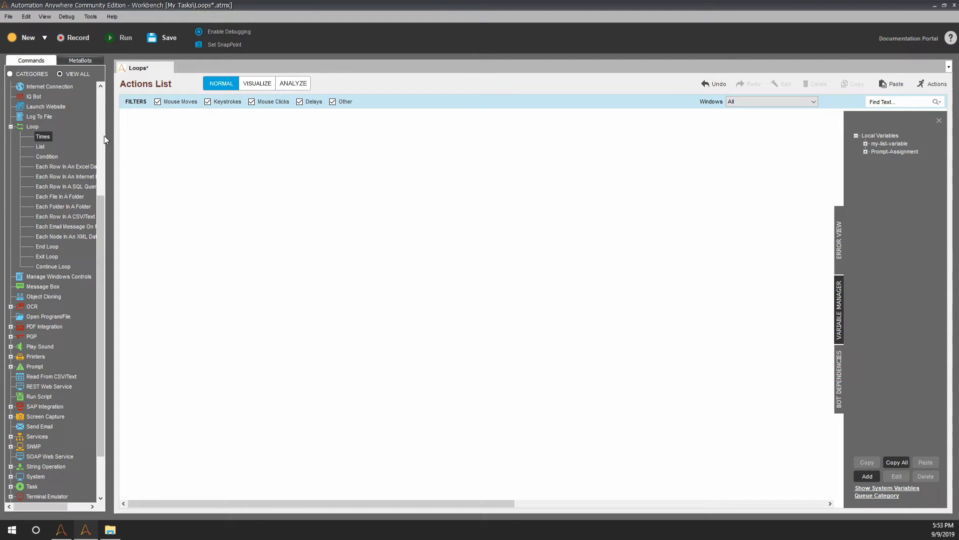
# - Add a Loop > Times block repeating 3 times to the empty task
pyautogui.click(40, 147)
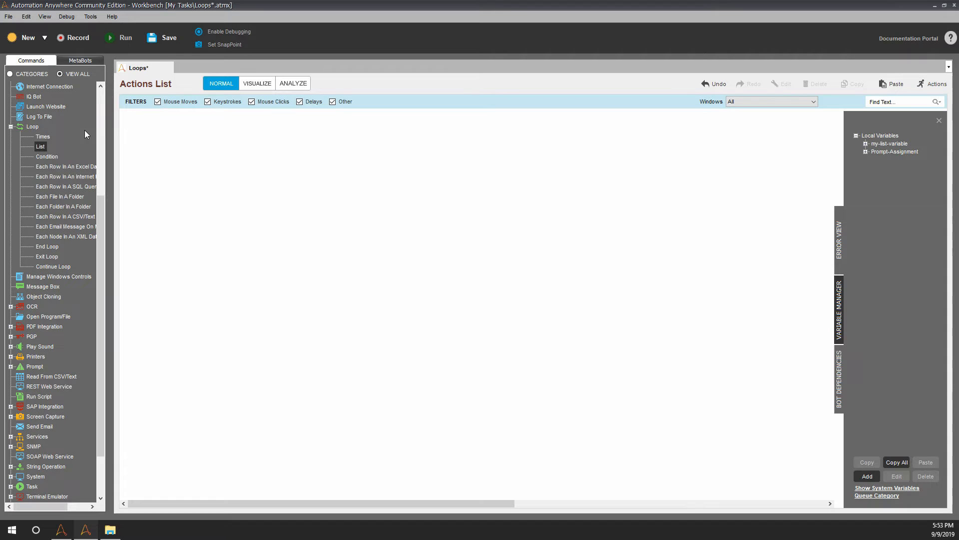
pyautogui.moveTo(61, 160)
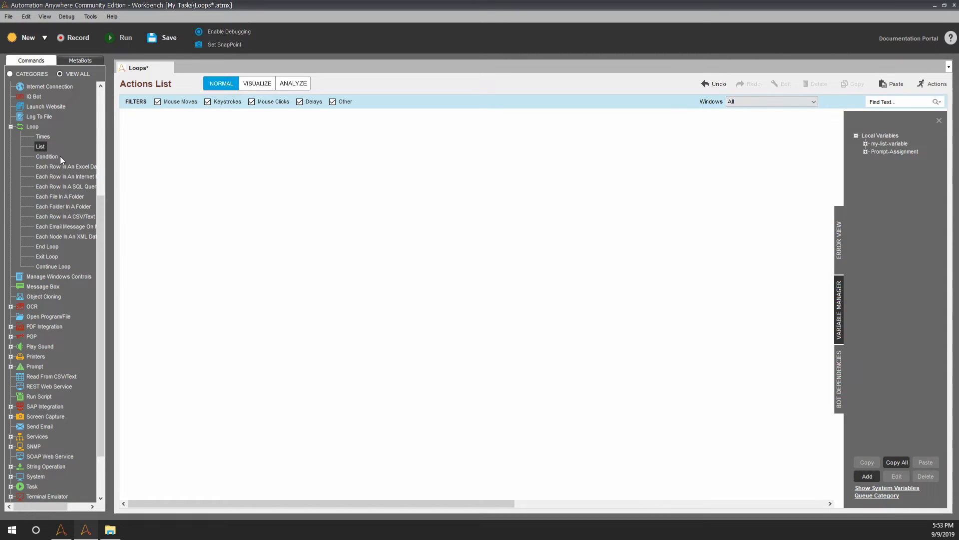
pyautogui.moveTo(66, 167)
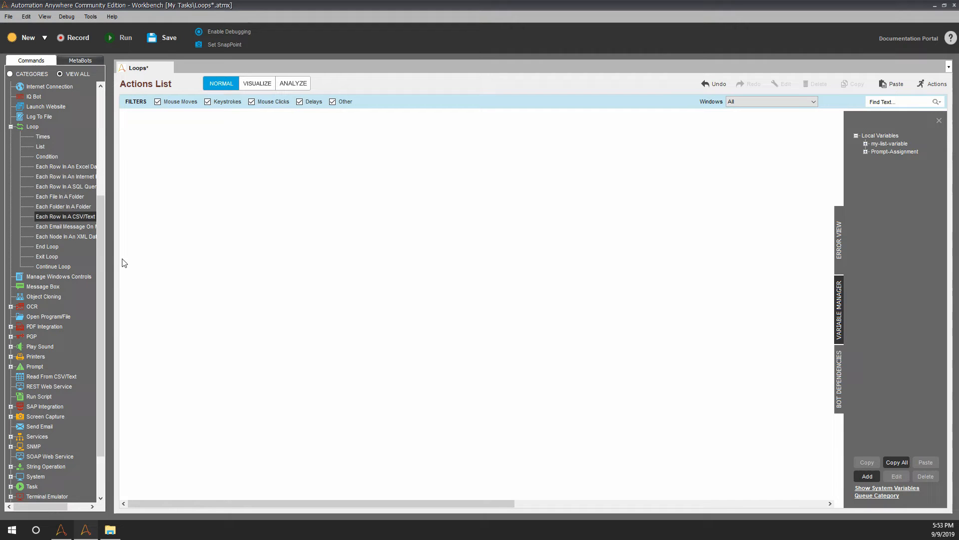
pyautogui.moveTo(83, 265)
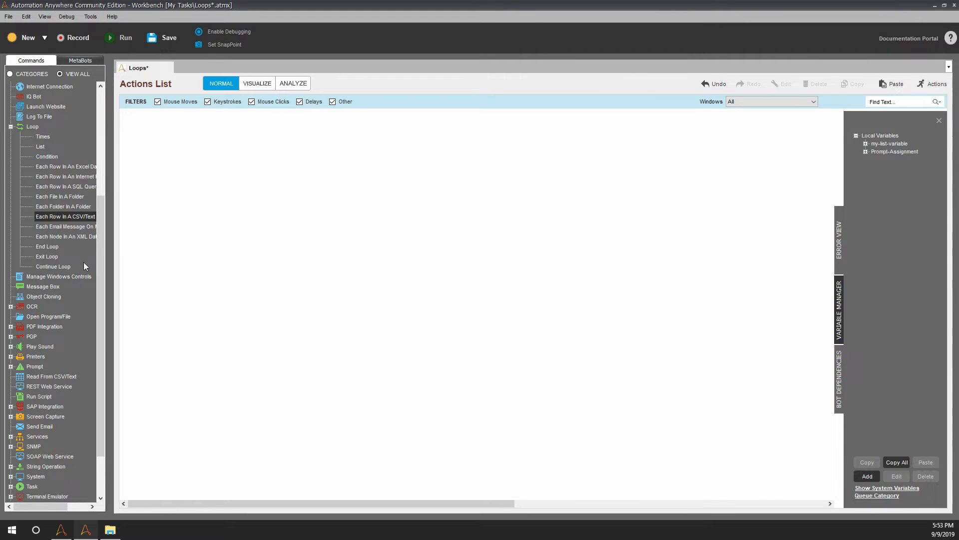
pyautogui.moveTo(64, 234)
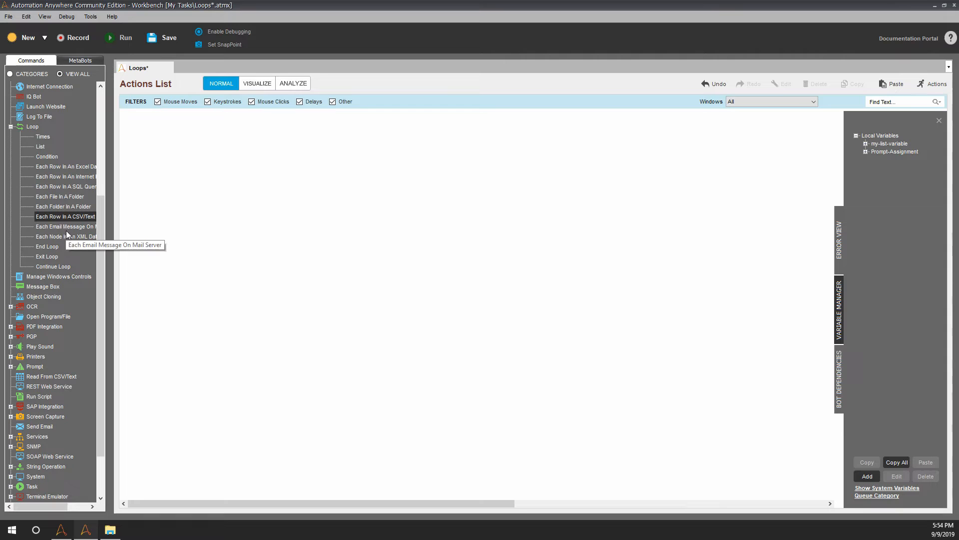
pyautogui.moveTo(66, 231)
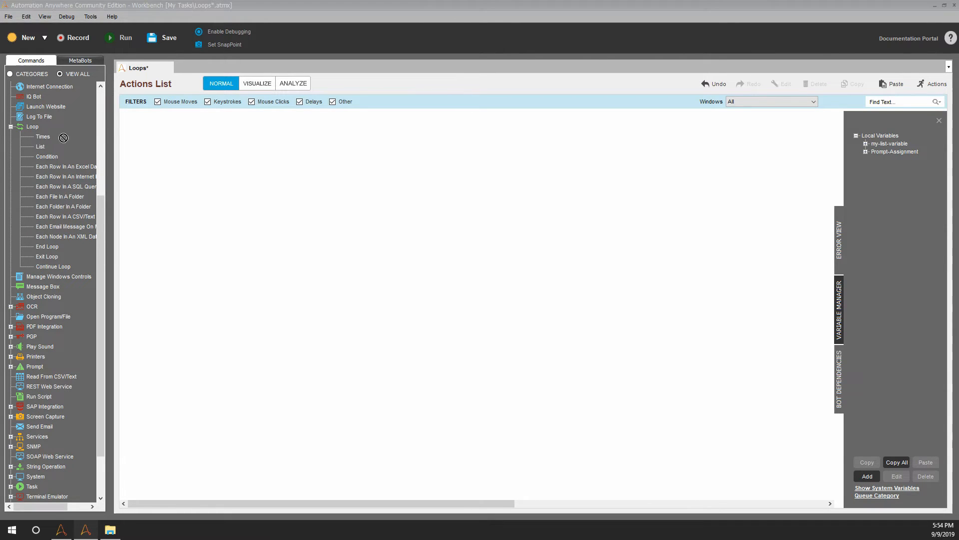
pyautogui.doubleClick(42, 136)
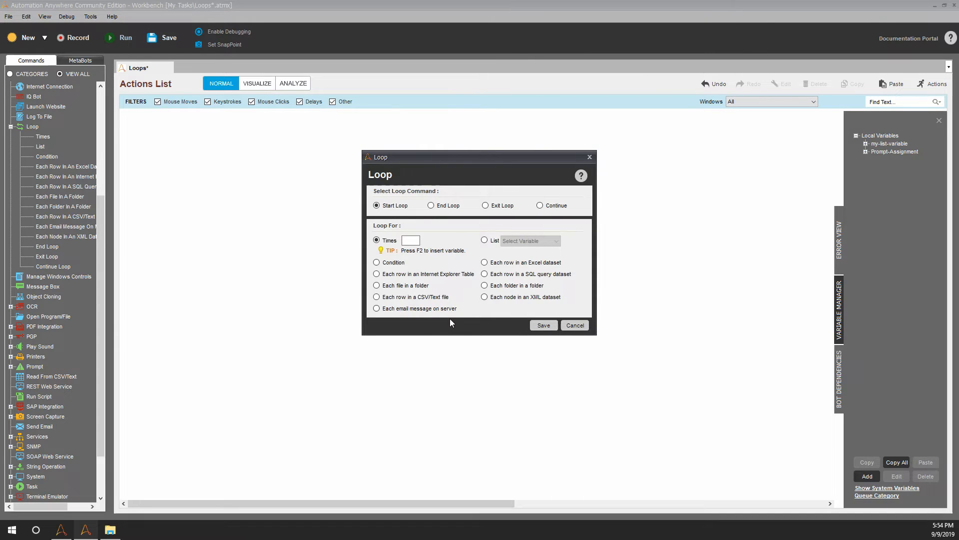
pyautogui.click(542, 325)
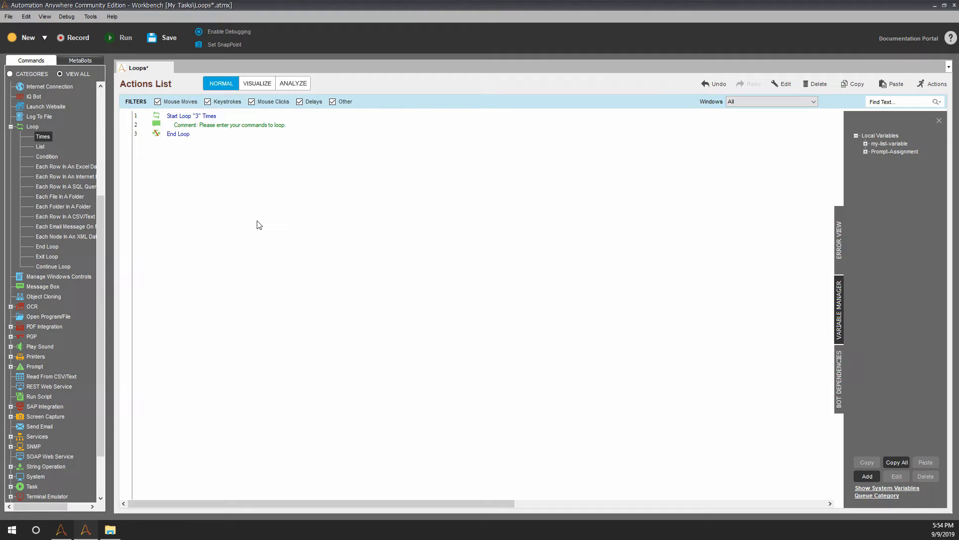
pyautogui.moveTo(253, 214)
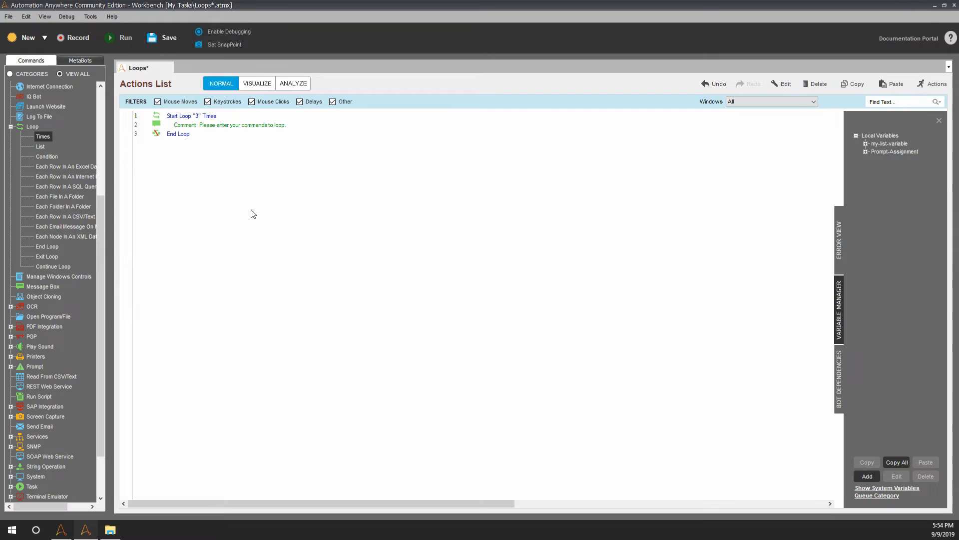
pyautogui.moveTo(80, 162)
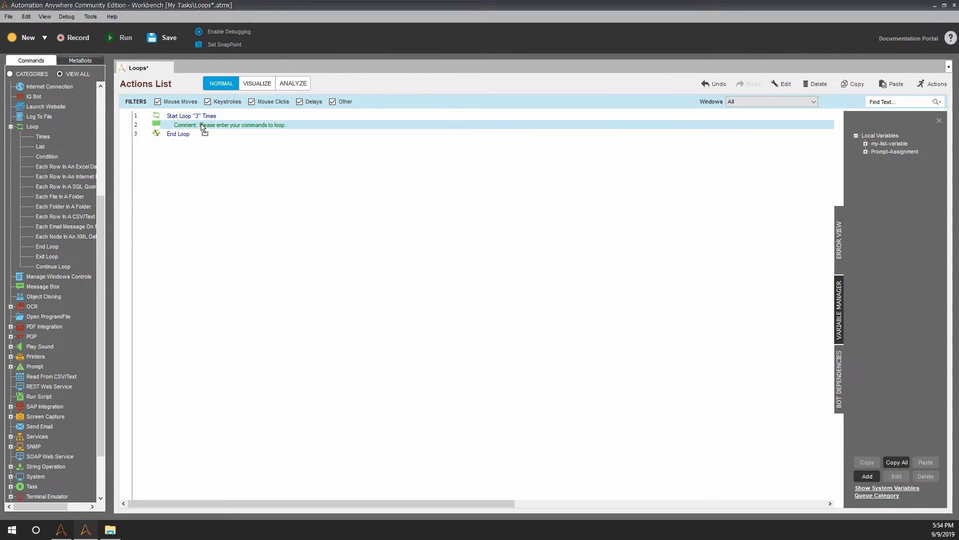
# - Nest a Loop > Times block repeating 4 times inside the 3-times loop
pyautogui.doubleClick(191, 116)
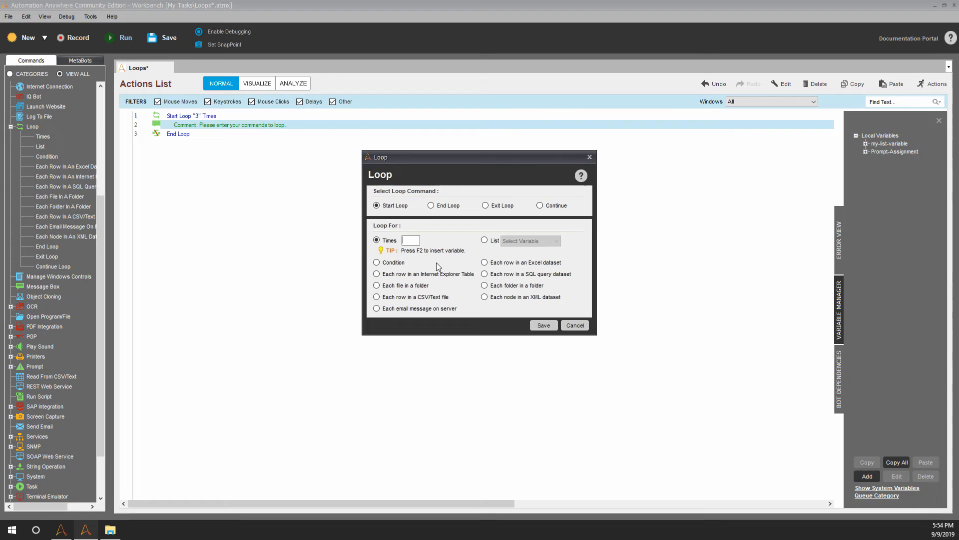
pyautogui.write('4')
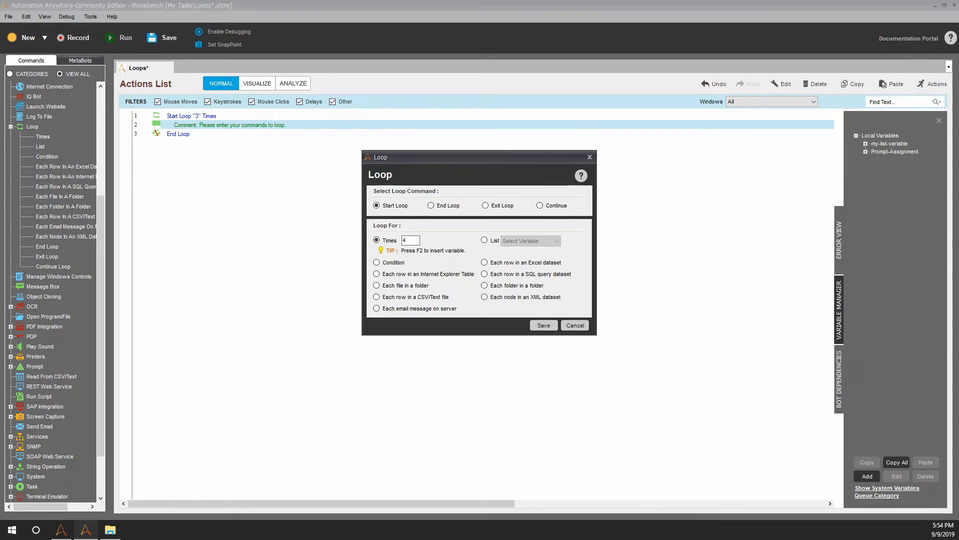
pyautogui.click(542, 325)
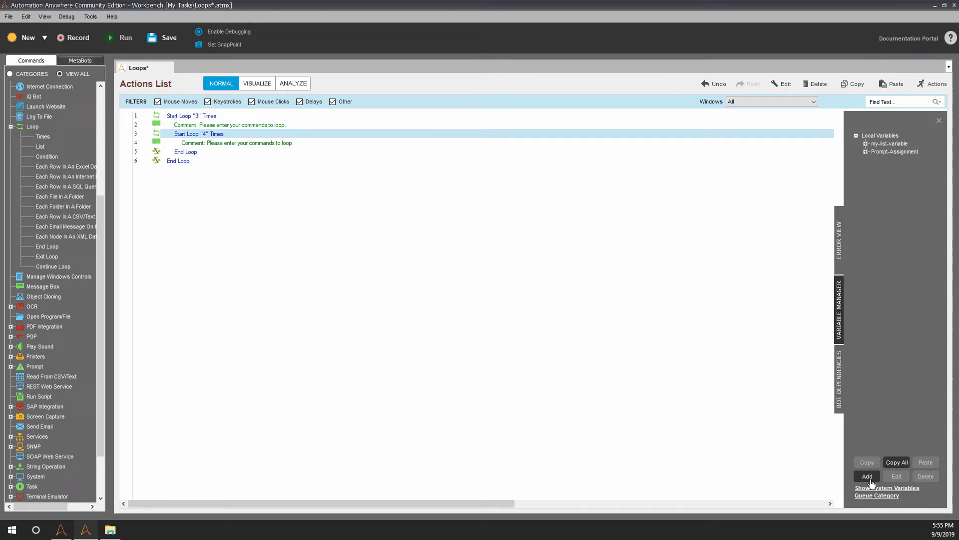
pyautogui.moveTo(842, 317)
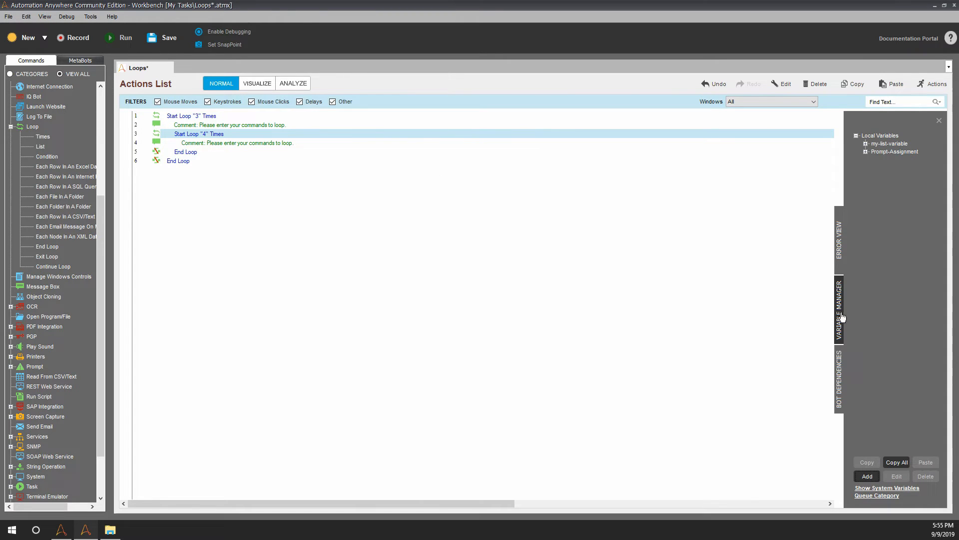
# - Create the local variable OuterNumber with value 1
pyautogui.click(867, 476)
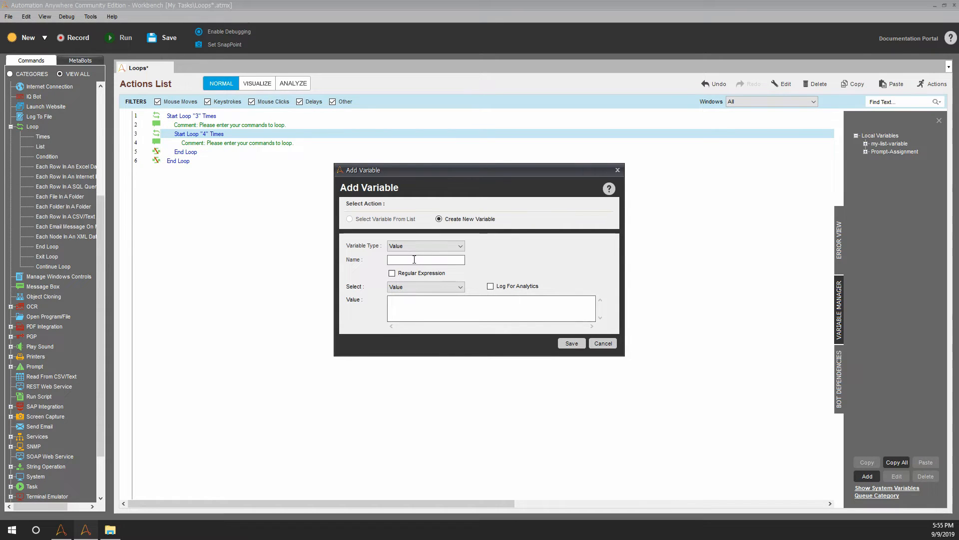
pyautogui.write('OuterNumber')
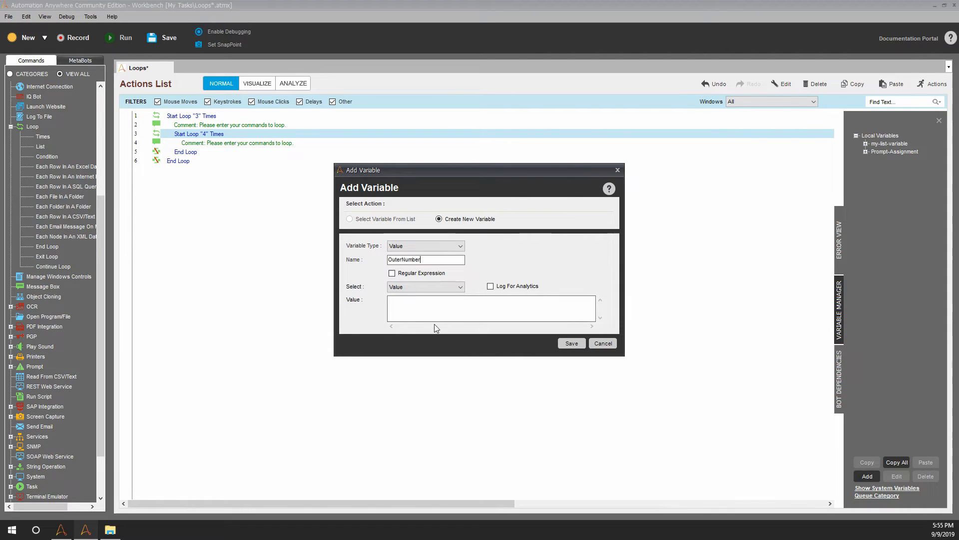
pyautogui.write('1')
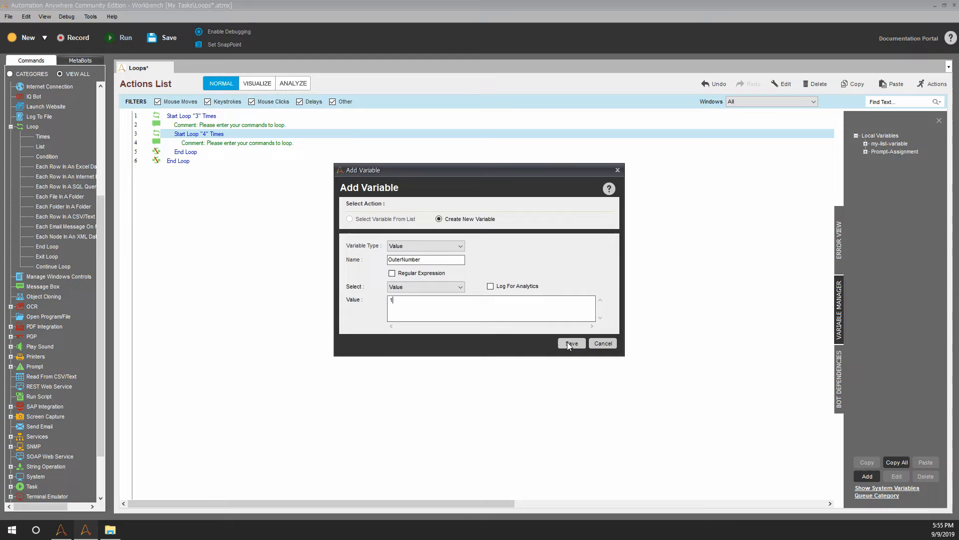
pyautogui.click(571, 342)
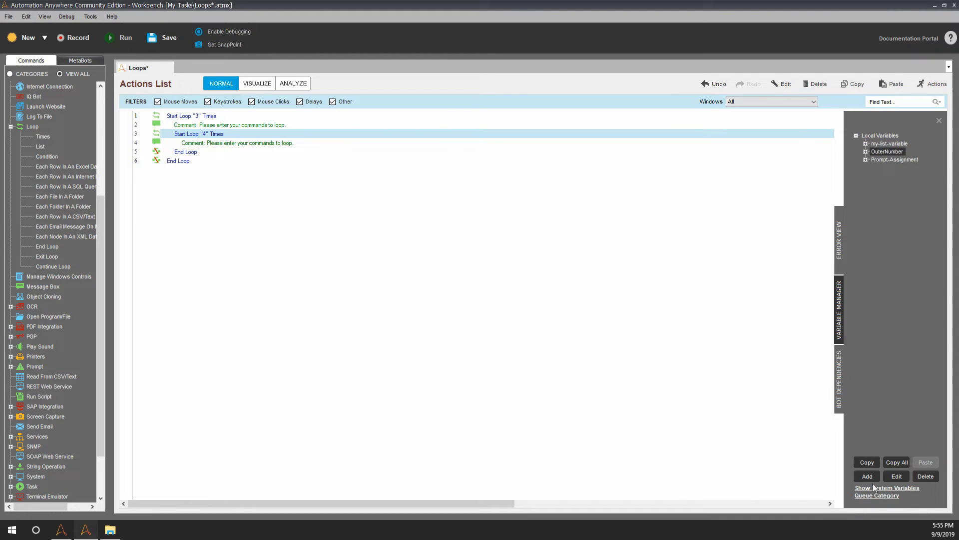
# - Create the local variable InnerNumber with value 1
pyautogui.click(866, 476)
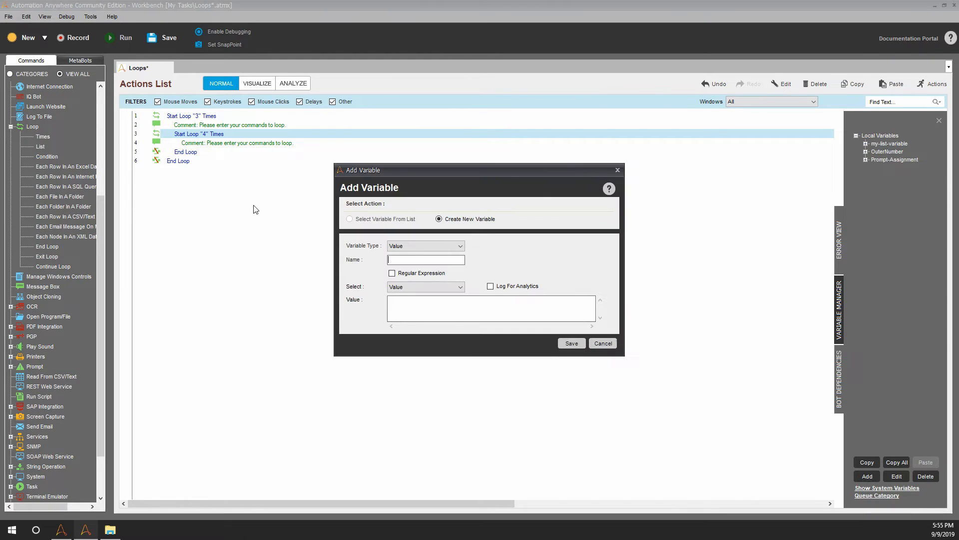
pyautogui.write('Inner')
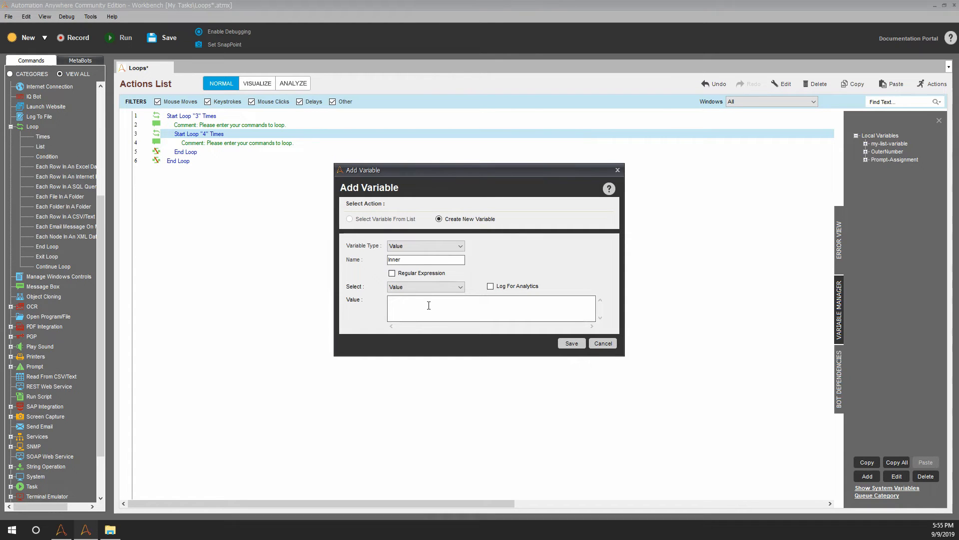
pyautogui.write('1')
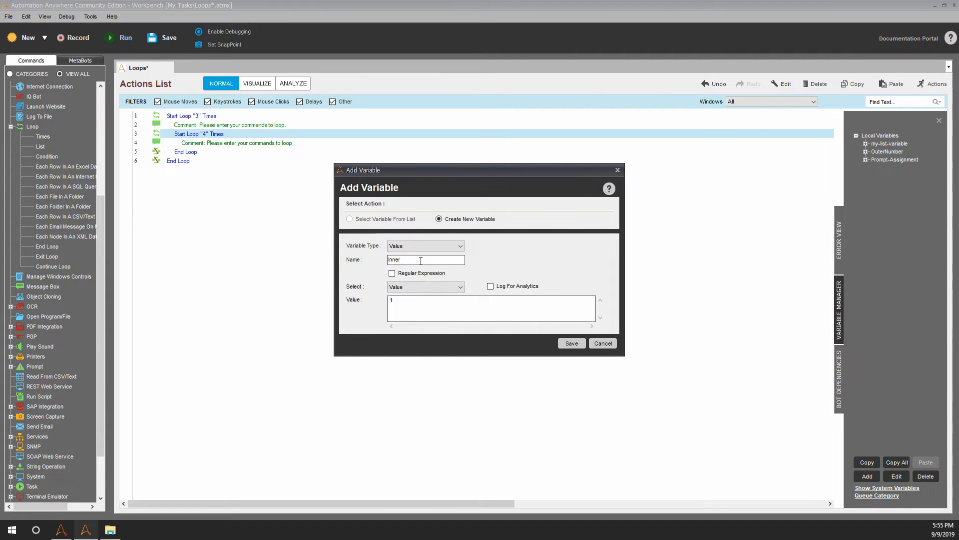
pyautogui.write('Number')
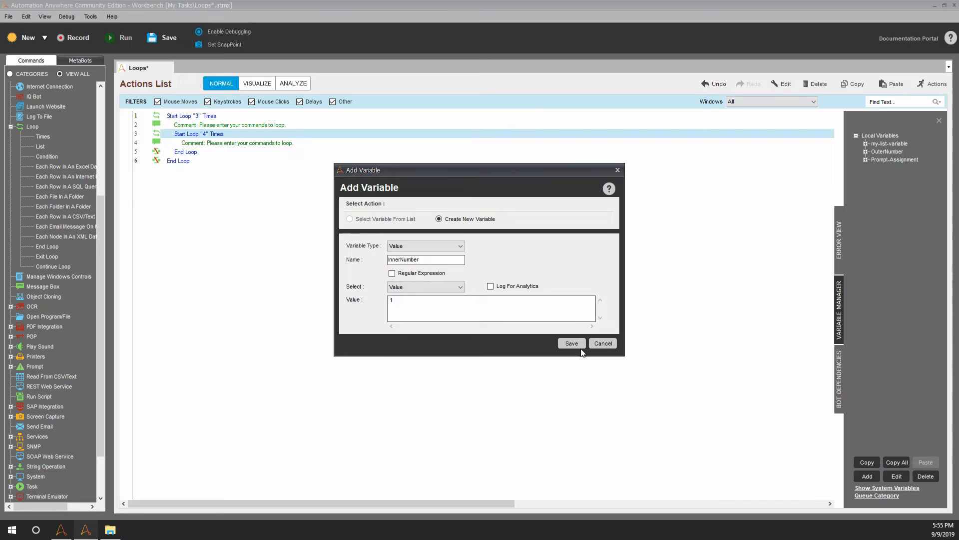
pyautogui.click(570, 342)
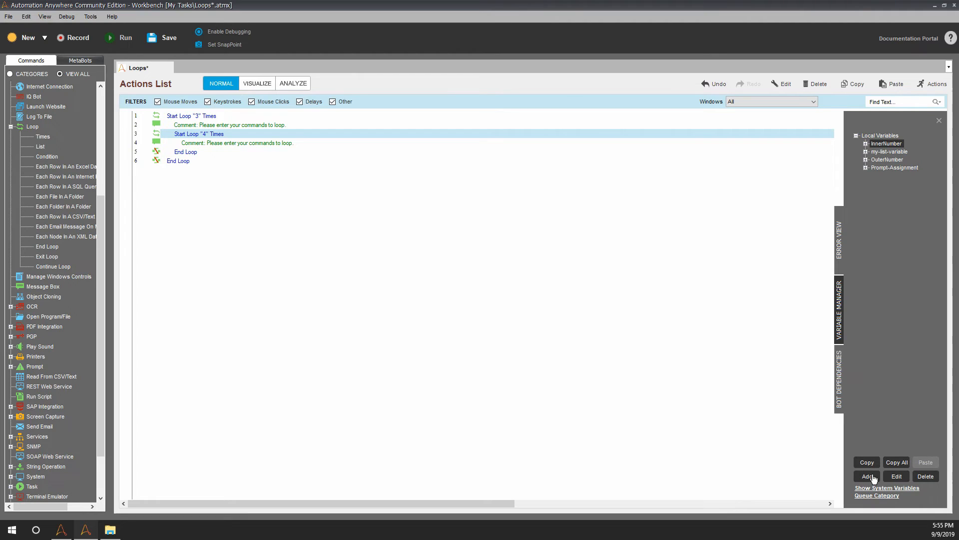
pyautogui.moveTo(864, 483)
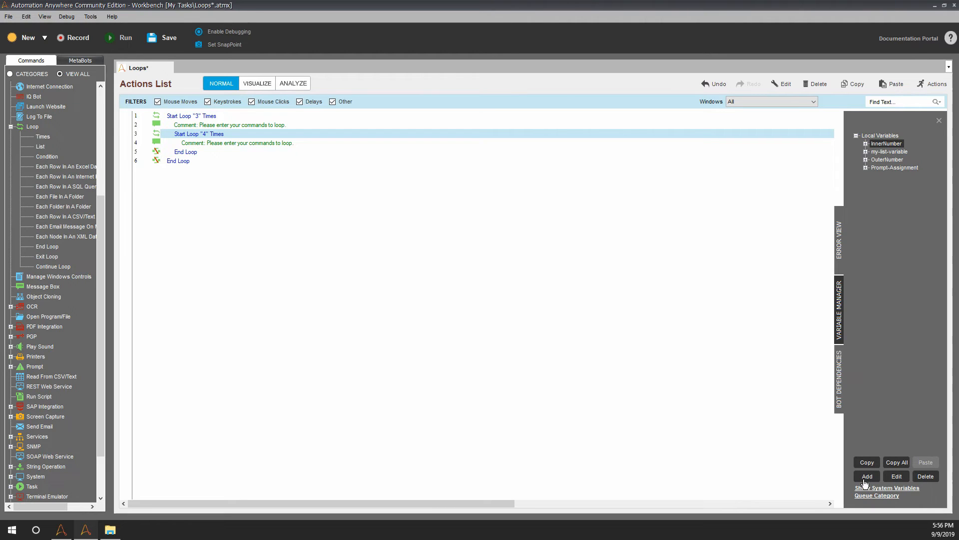
# - Create a third local variable Multiplied with value 1
pyautogui.click(866, 476)
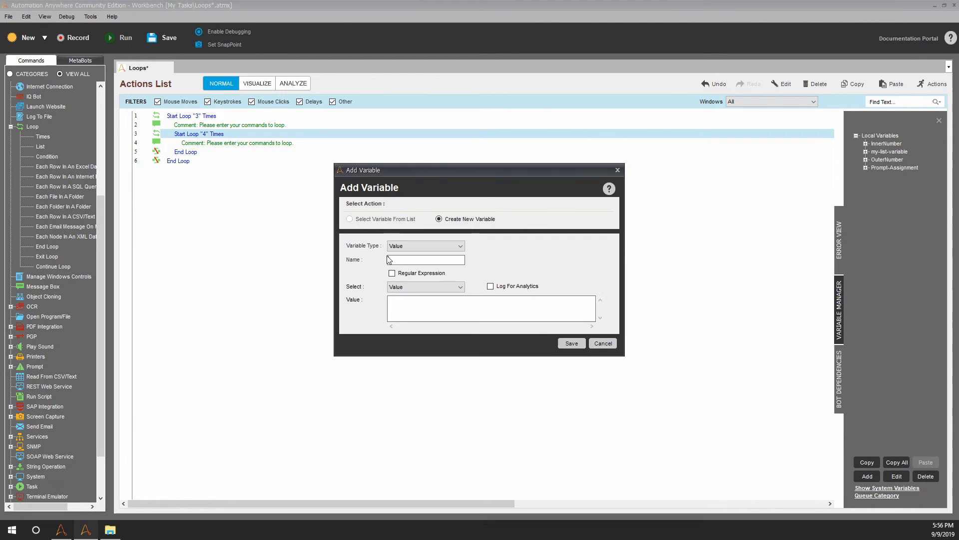
pyautogui.write('mu')
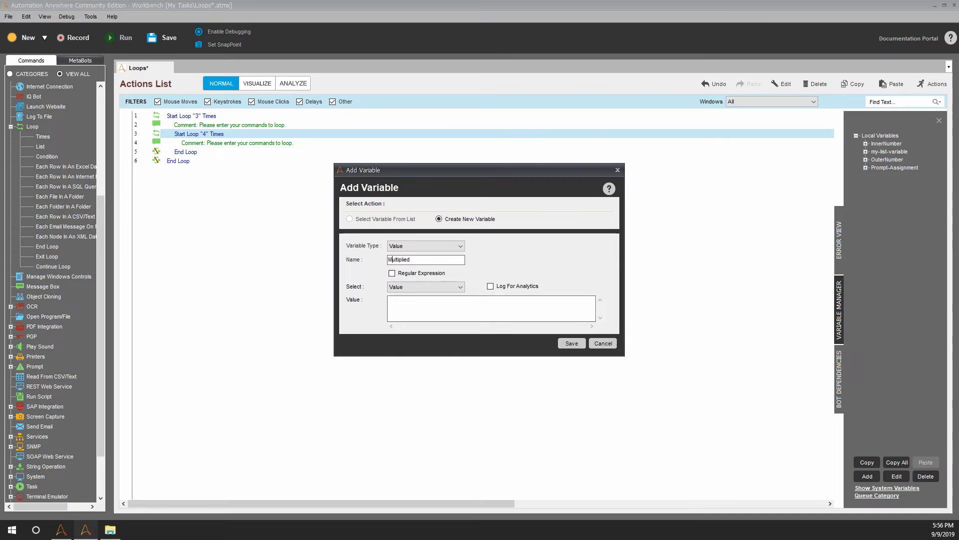
pyautogui.write('1')
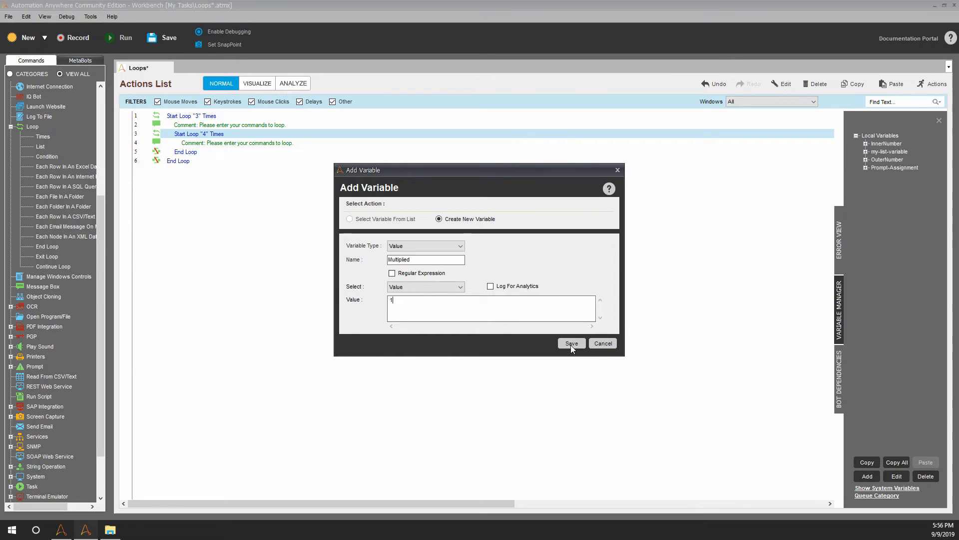
pyautogui.click(570, 343)
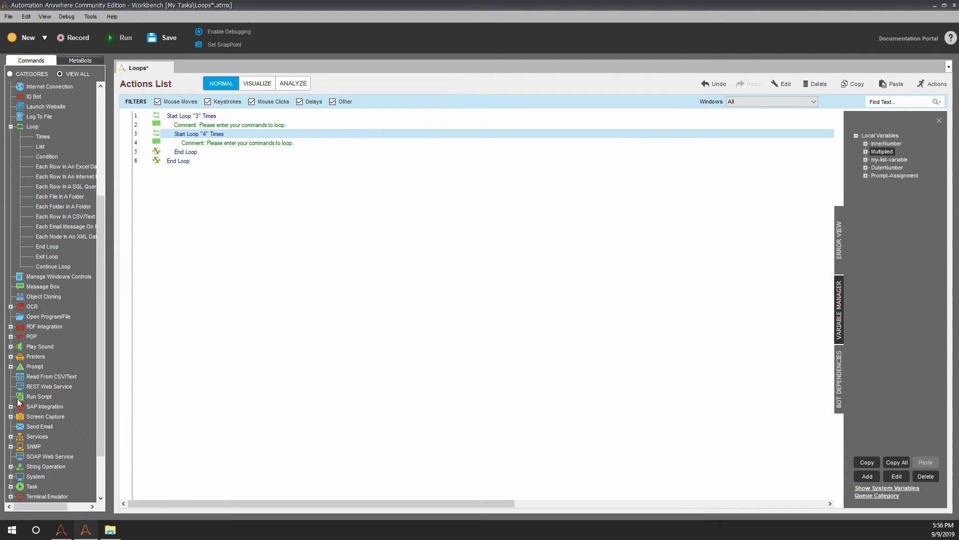
# - Add a Variable Operation setting Multiplied to $OuterNumber$*$InnerNumber$ in the inner loop
pyautogui.scroll(-3)
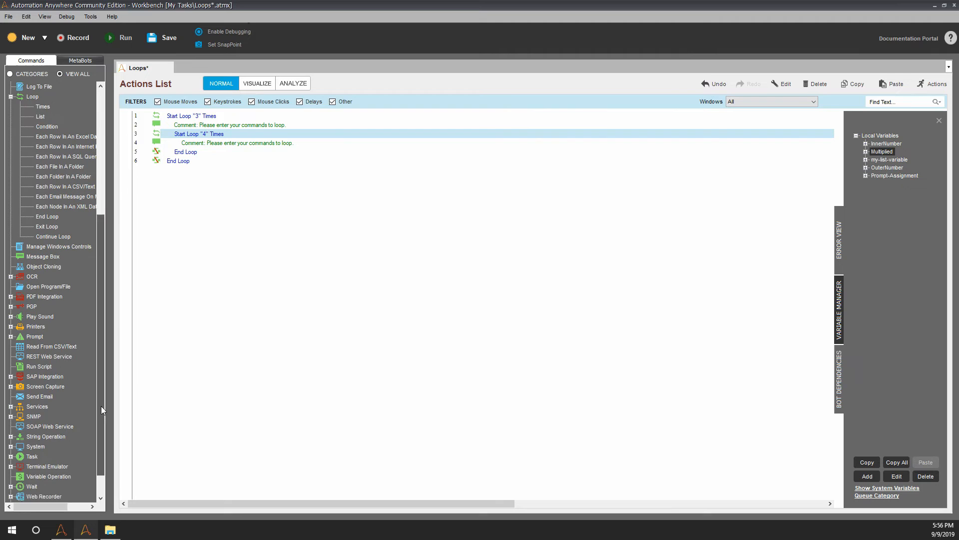
pyautogui.scroll(-3)
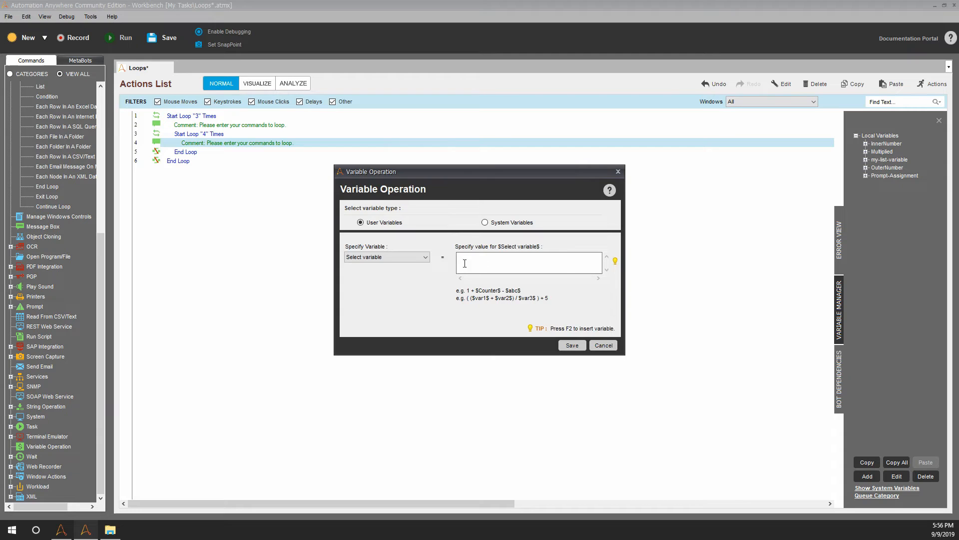
pyautogui.click(387, 257)
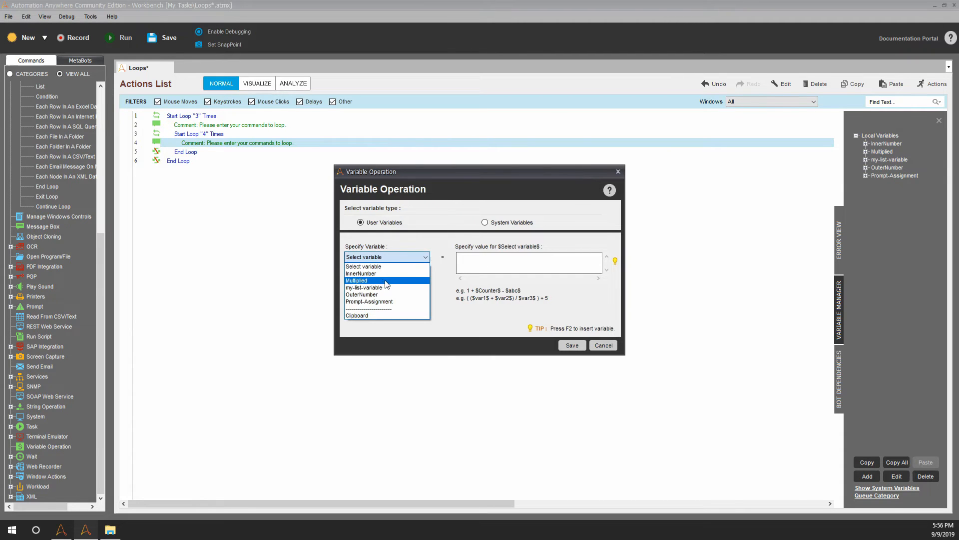
pyautogui.moveTo(367, 281)
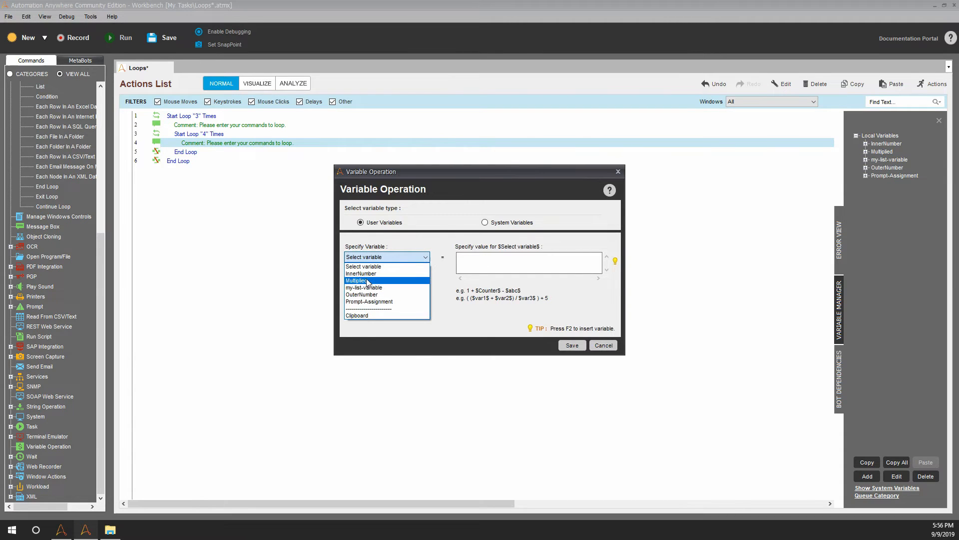
pyautogui.click(357, 279)
pyautogui.write('$OuterNumber')
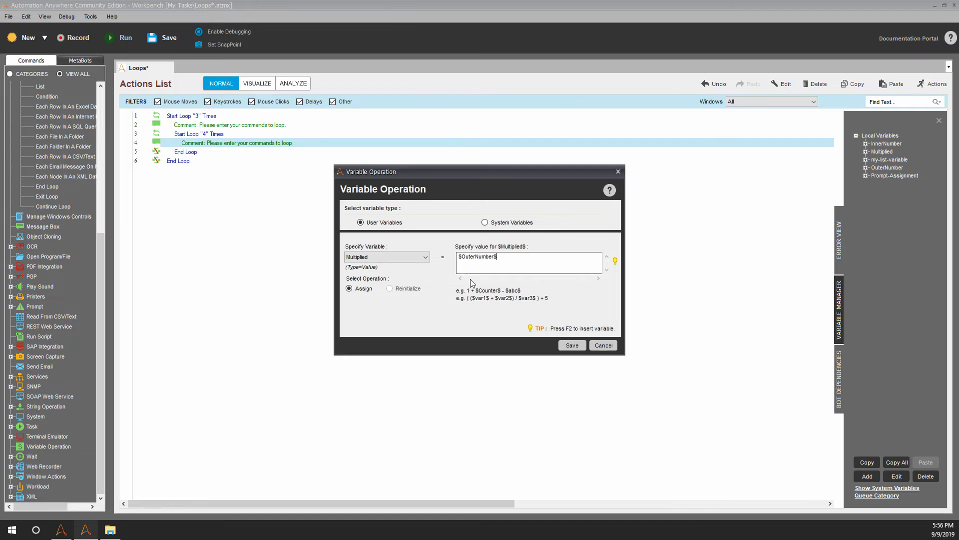
pyautogui.write('$')
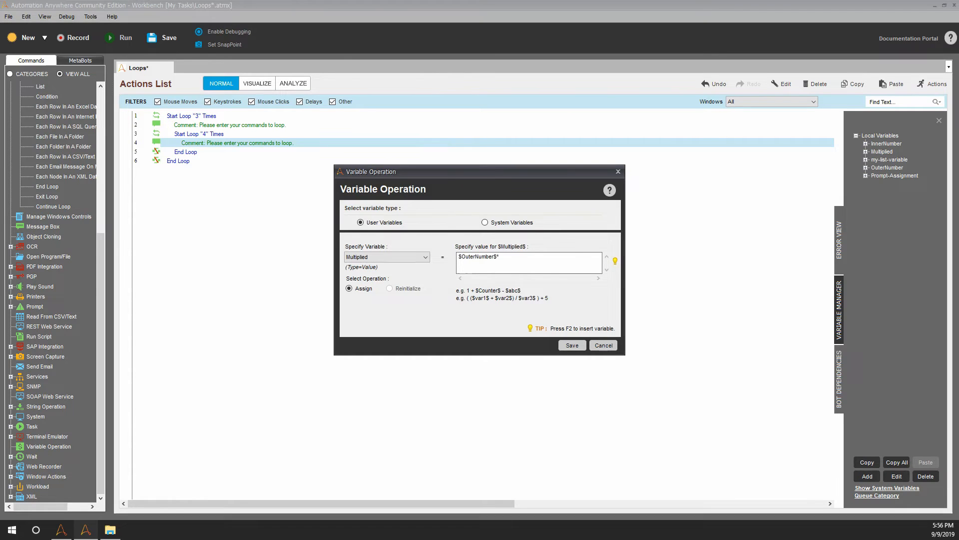
pyautogui.click(615, 260)
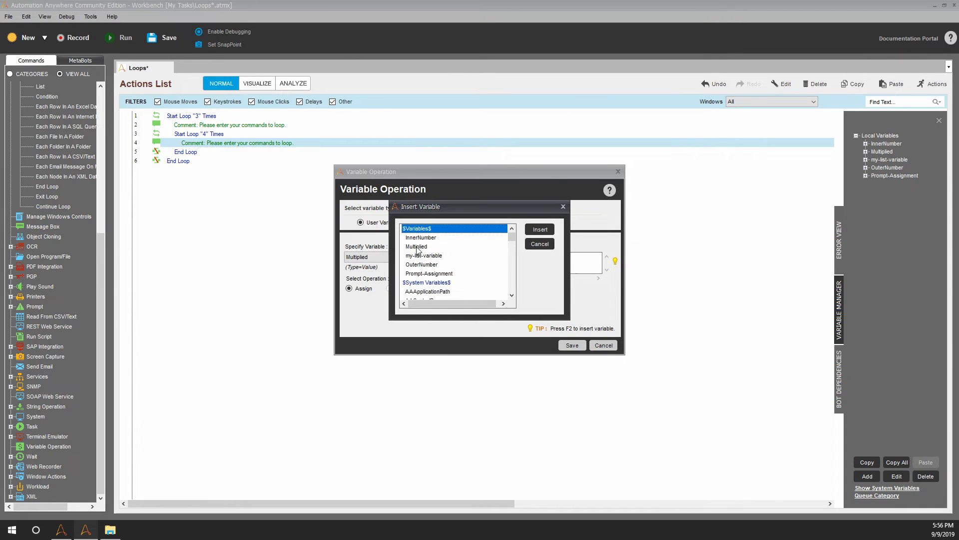
pyautogui.click(539, 228)
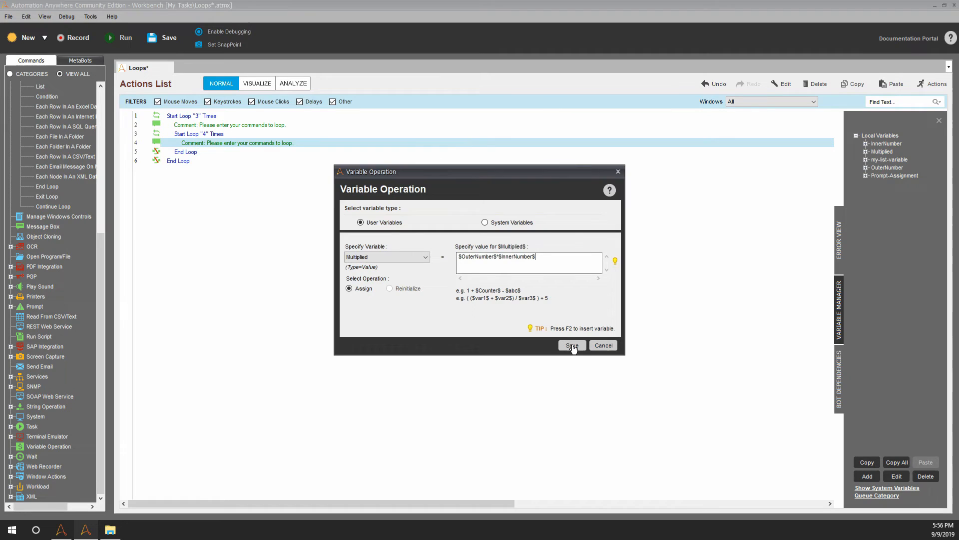
pyautogui.click(571, 345)
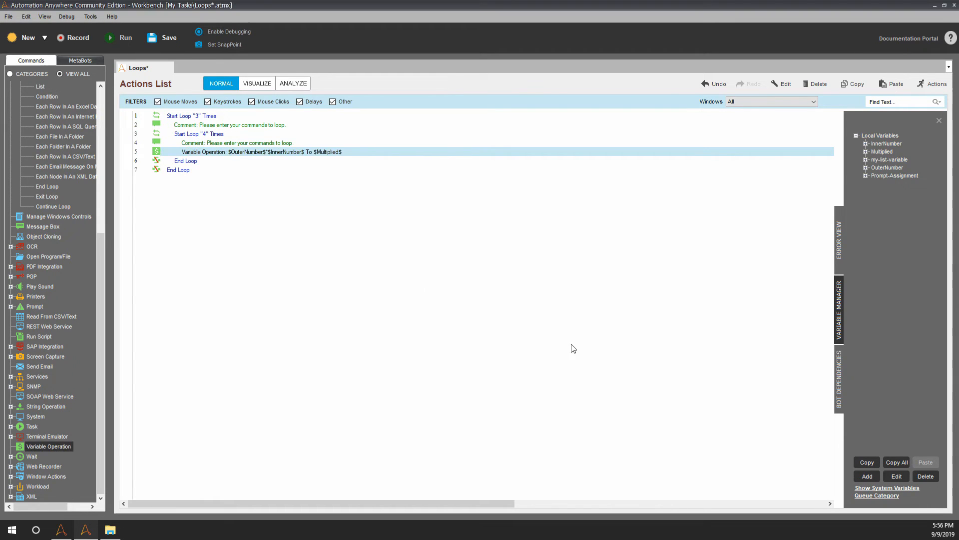
pyautogui.moveTo(105, 249)
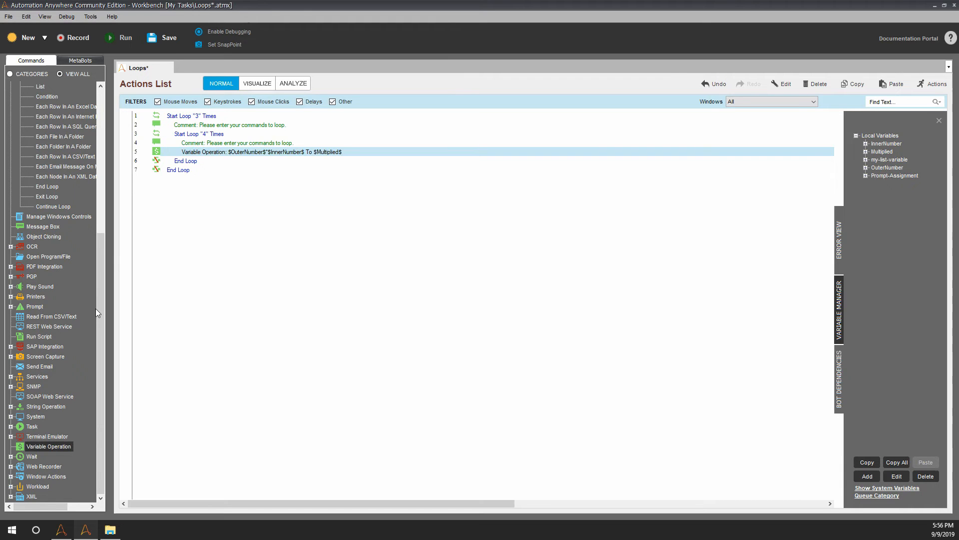
pyautogui.moveTo(77, 331)
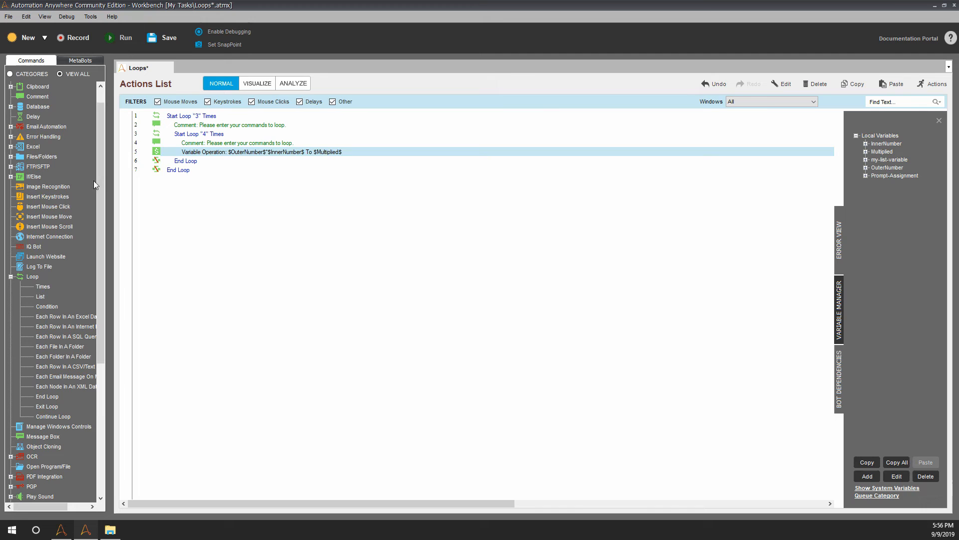
pyautogui.moveTo(63, 377)
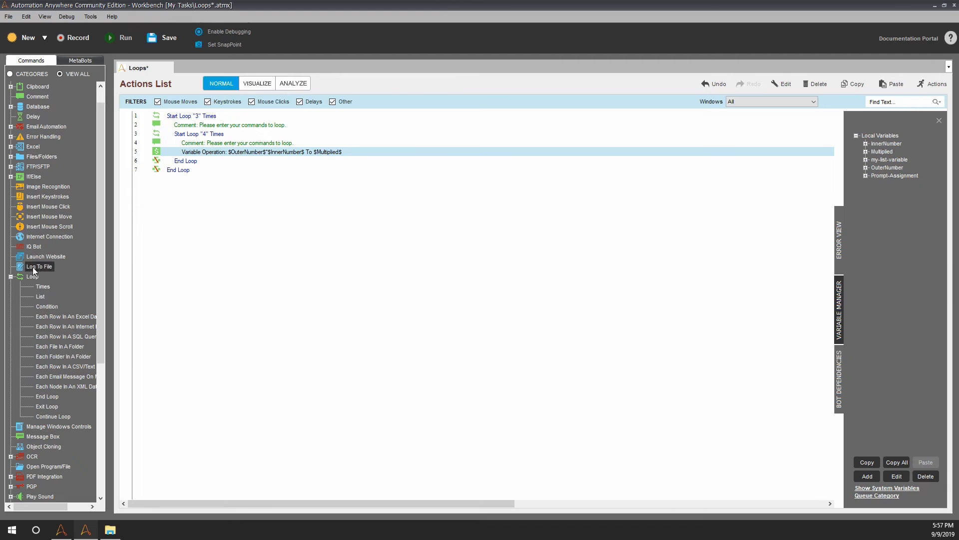
# - Add a Log To File step pointing to E:\RPA\Loops\MultiplicationTable
pyautogui.doubleClick(39, 266)
pyautogui.write('E:\\RPA\\Loops')
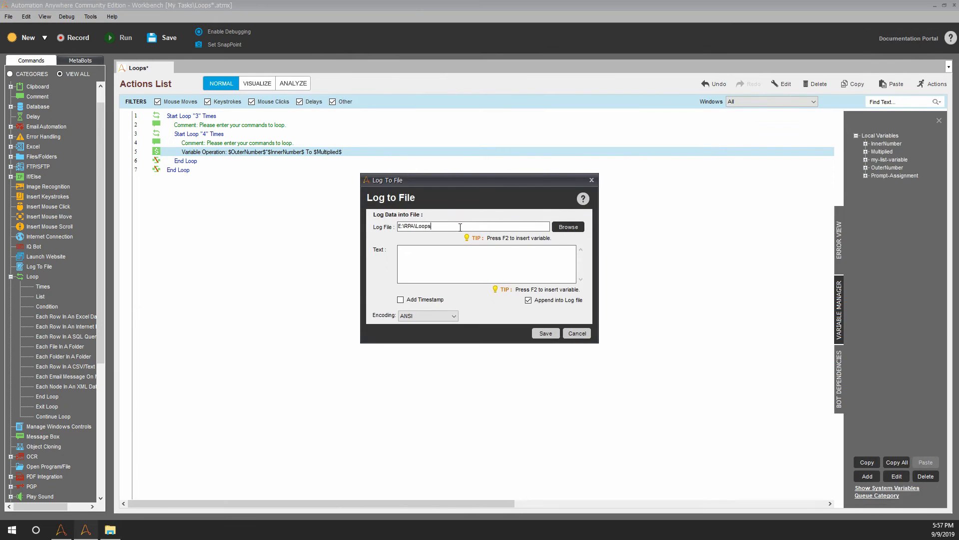
pyautogui.write('\\')
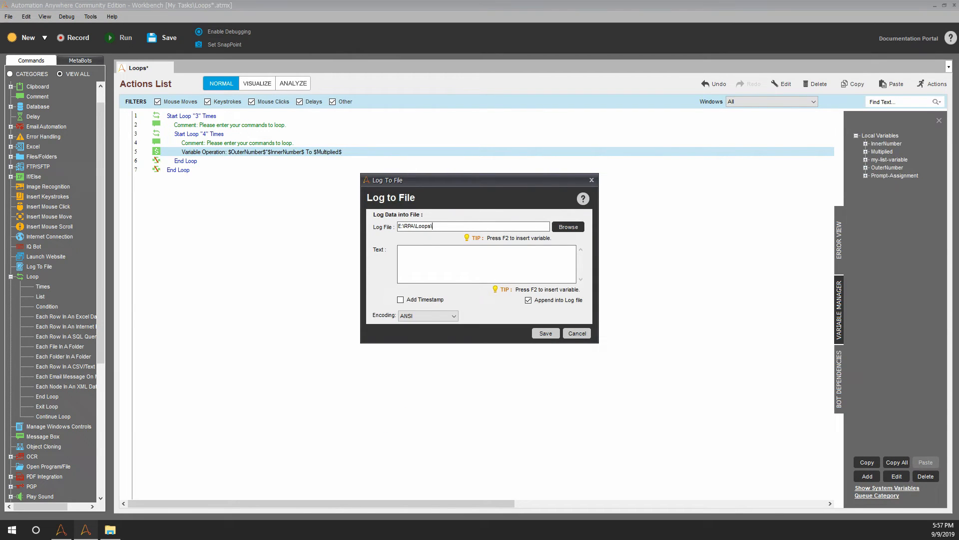
pyautogui.write('Multiplca')
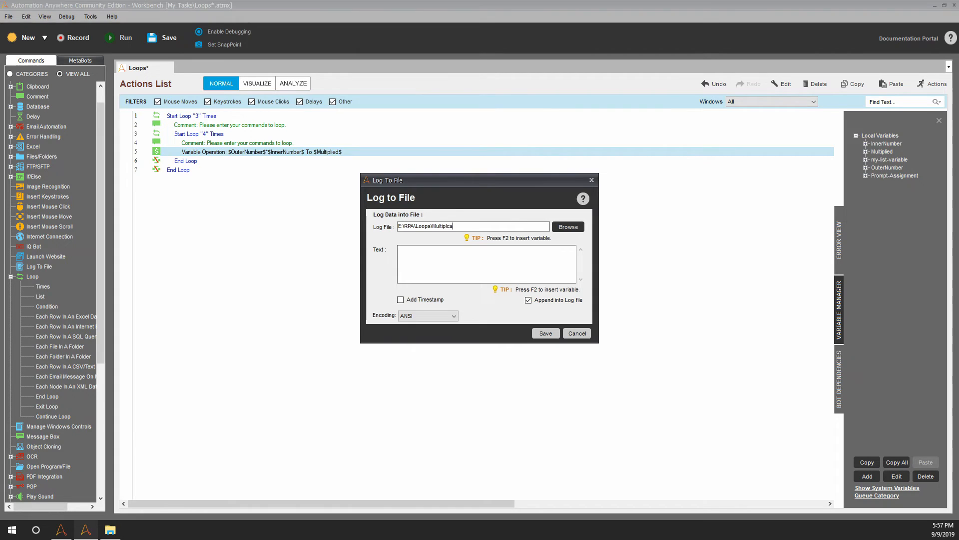
pyautogui.press('Backspace')
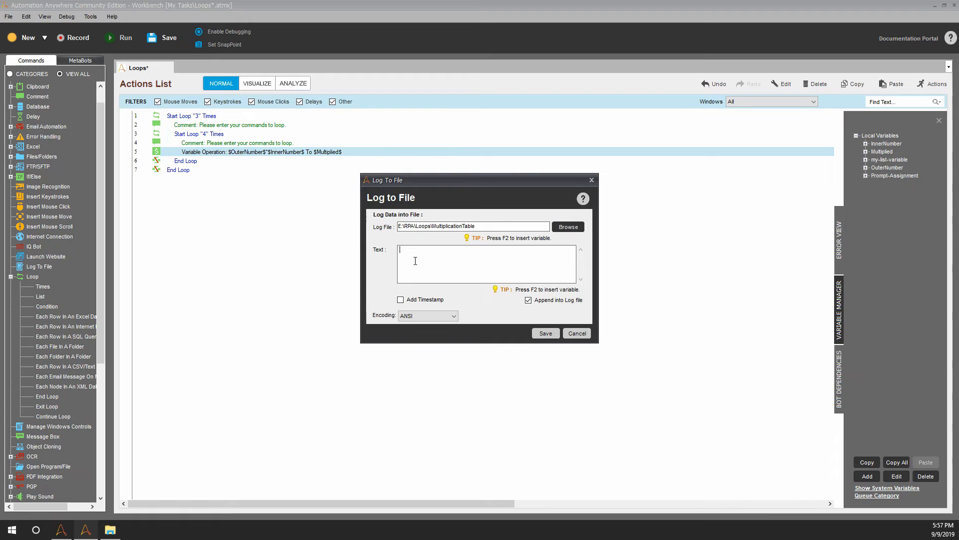
# - Set the log text to $OuterNumber$ x $InnerNumber$ = $Multiplied$ and save the step
pyautogui.press('f2')
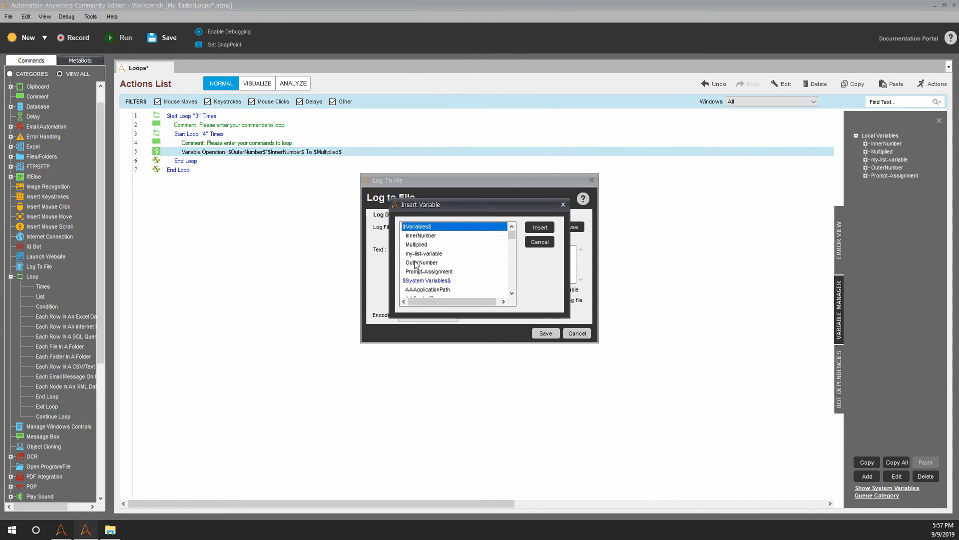
pyautogui.click(539, 227)
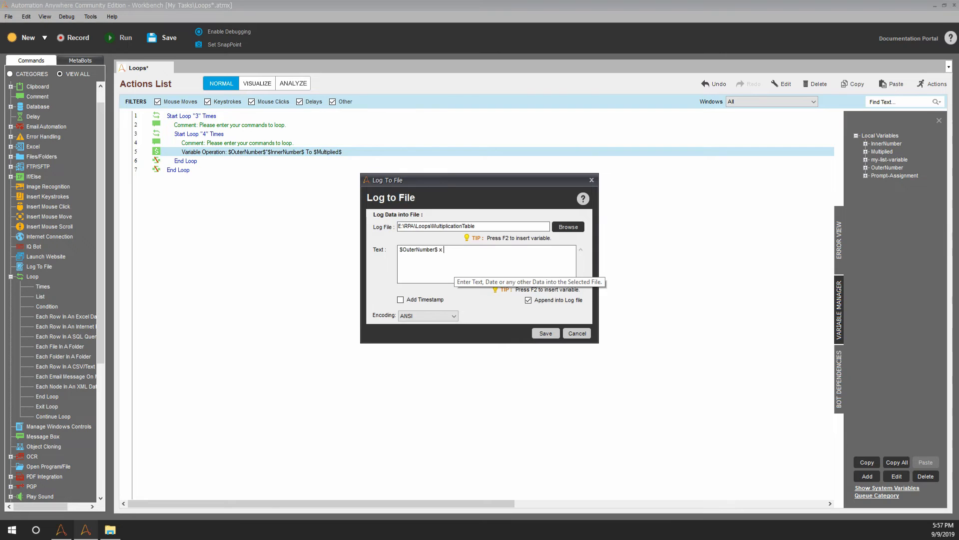
pyautogui.write('$InnerNumber$ =')
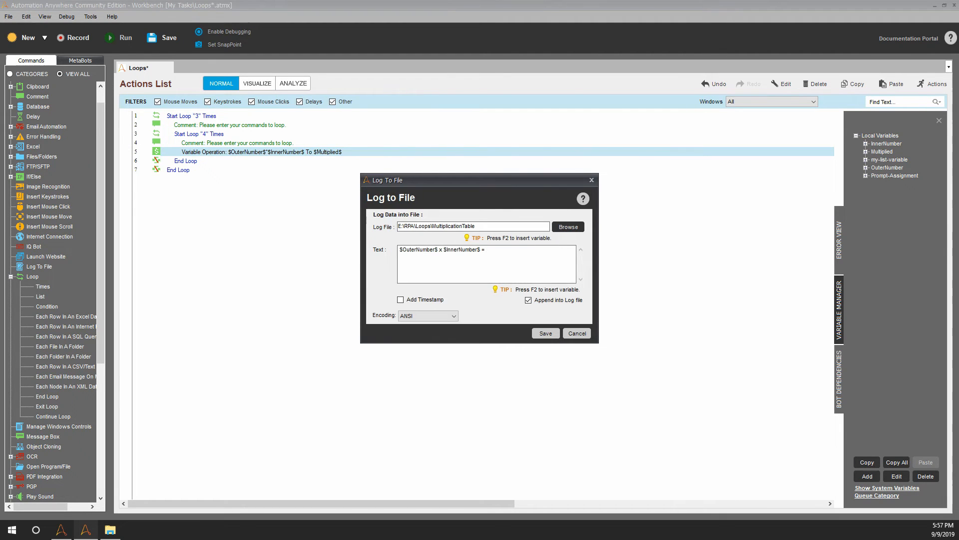
pyautogui.write('$Multiplied$')
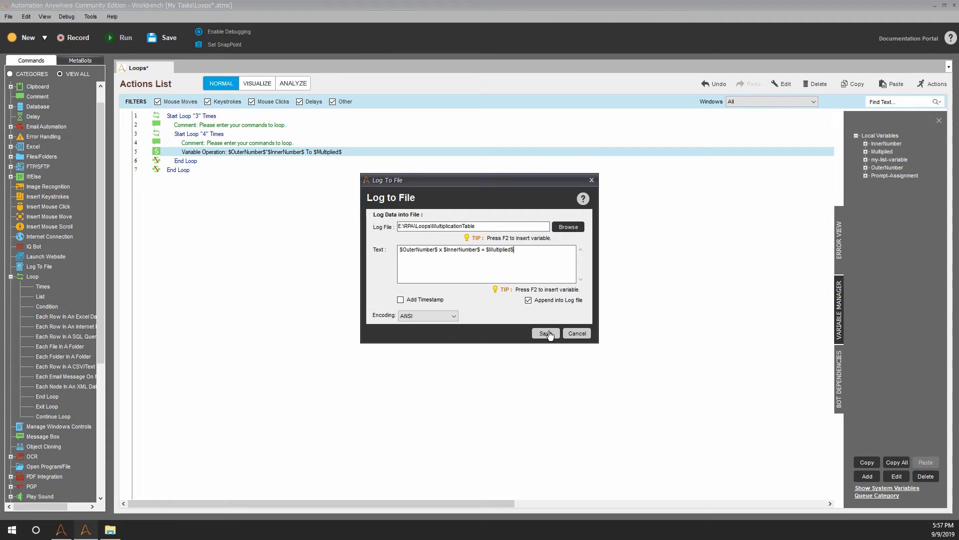
pyautogui.click(544, 333)
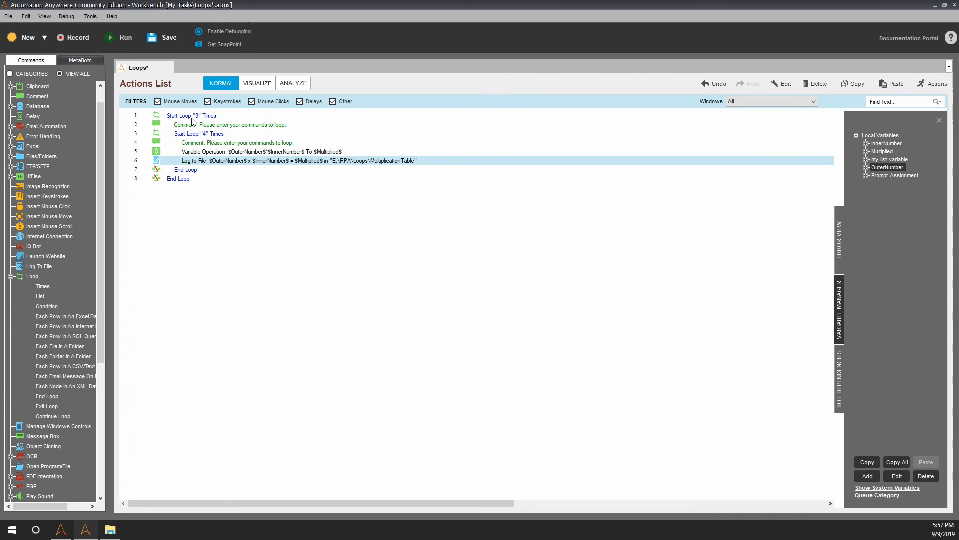
pyautogui.click(191, 116)
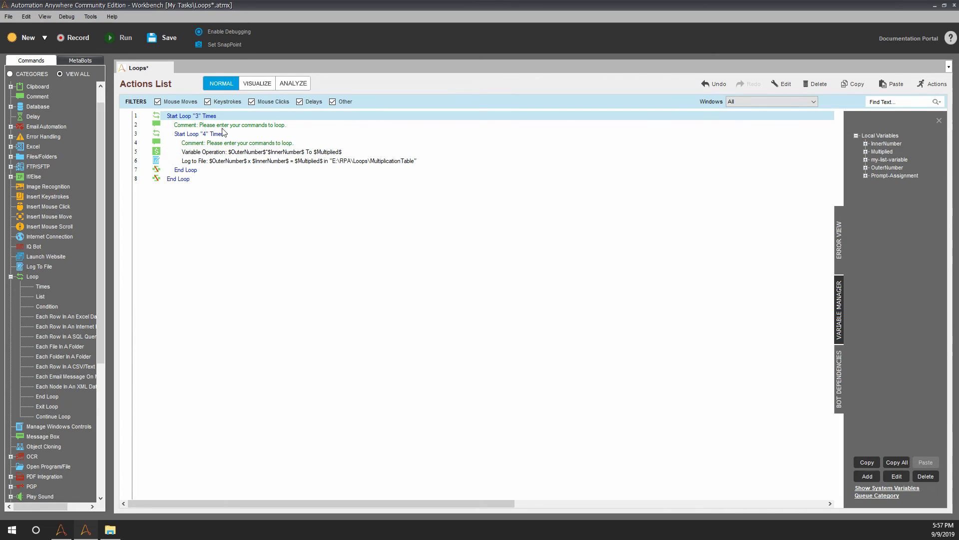
pyautogui.moveTo(351, 160)
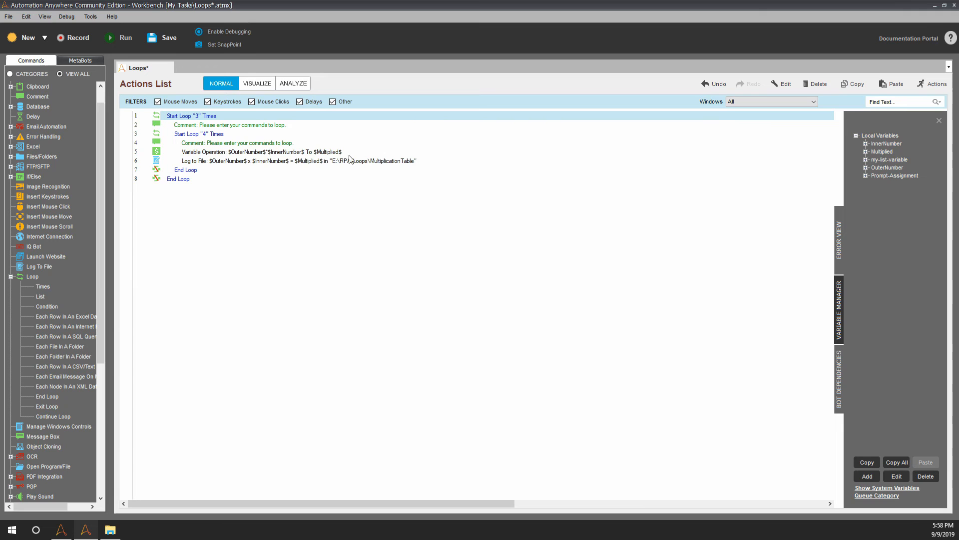
pyautogui.moveTo(219, 152)
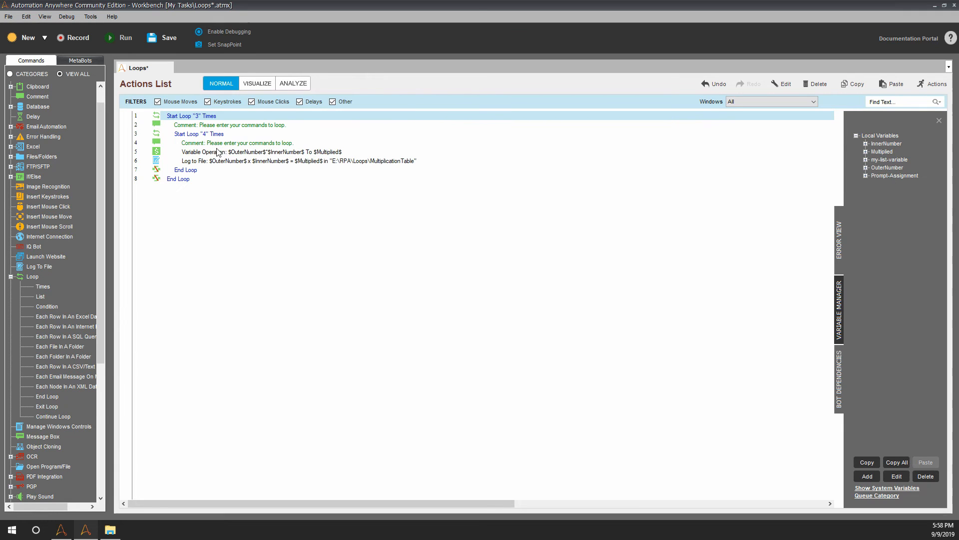
pyautogui.moveTo(207, 165)
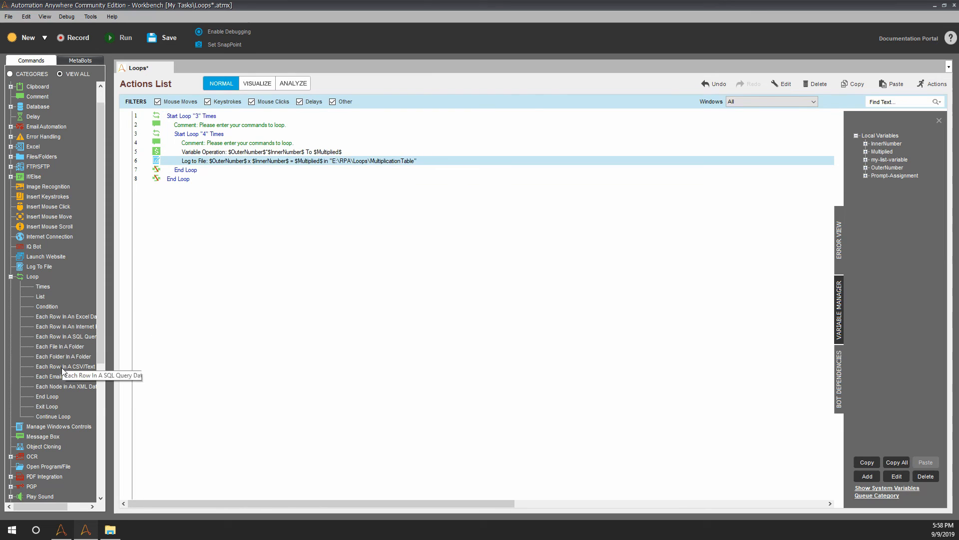
pyautogui.moveTo(214, 129)
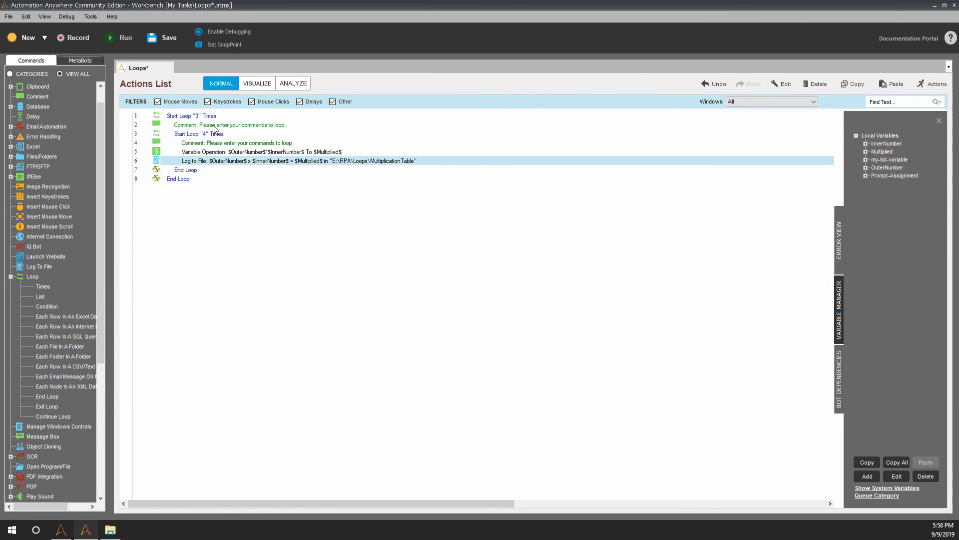
pyautogui.click(230, 125)
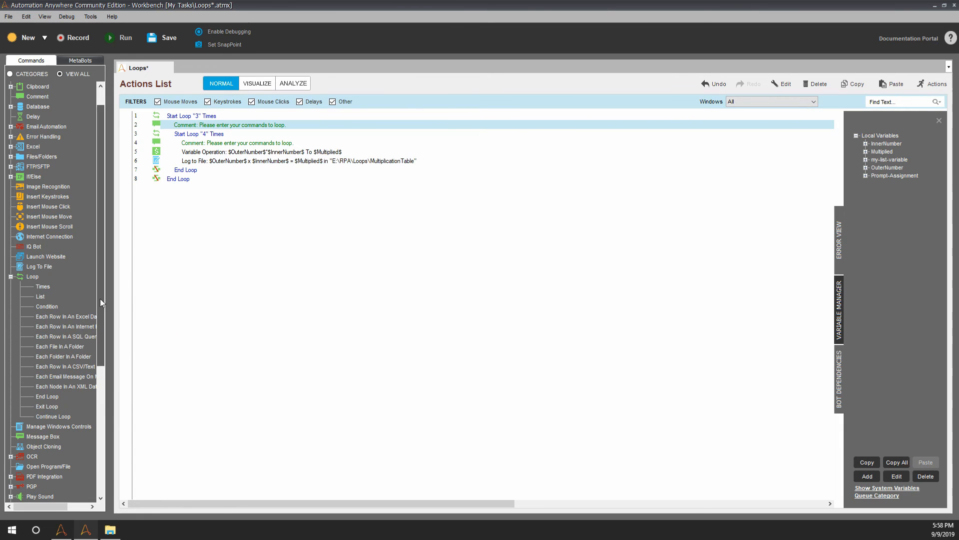
# - Add a Variable Operation setting InnerNumber to 1 before the 4-times loop
pyautogui.scroll(-3)
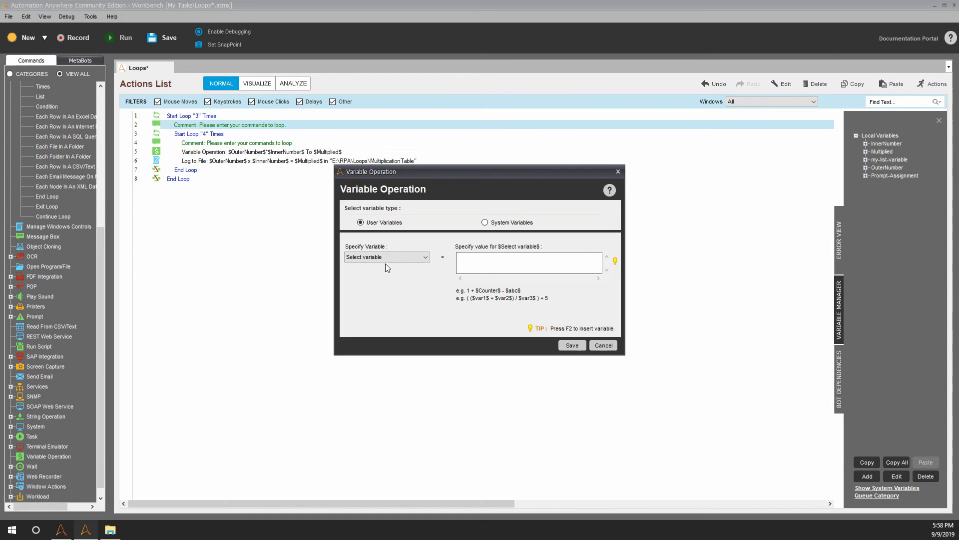
pyautogui.click(385, 257)
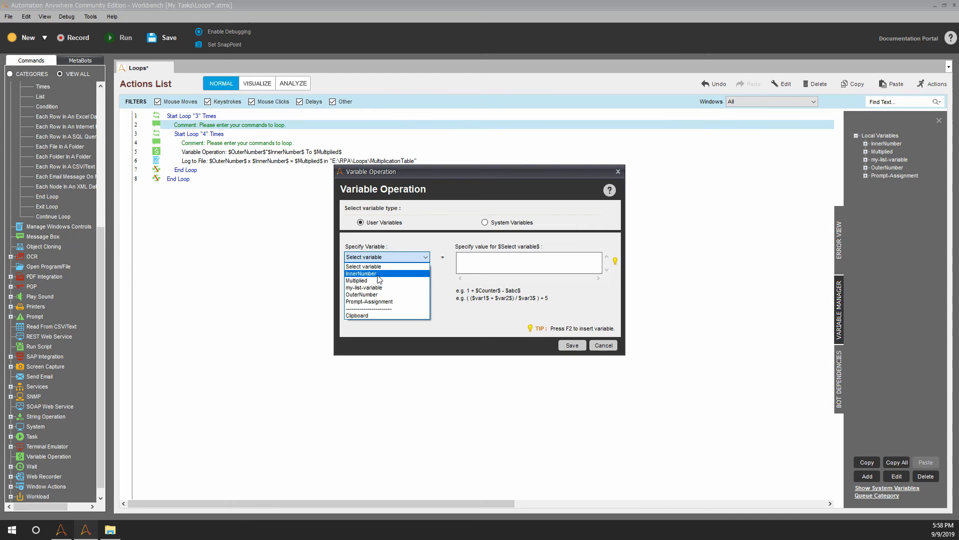
pyautogui.click(360, 273)
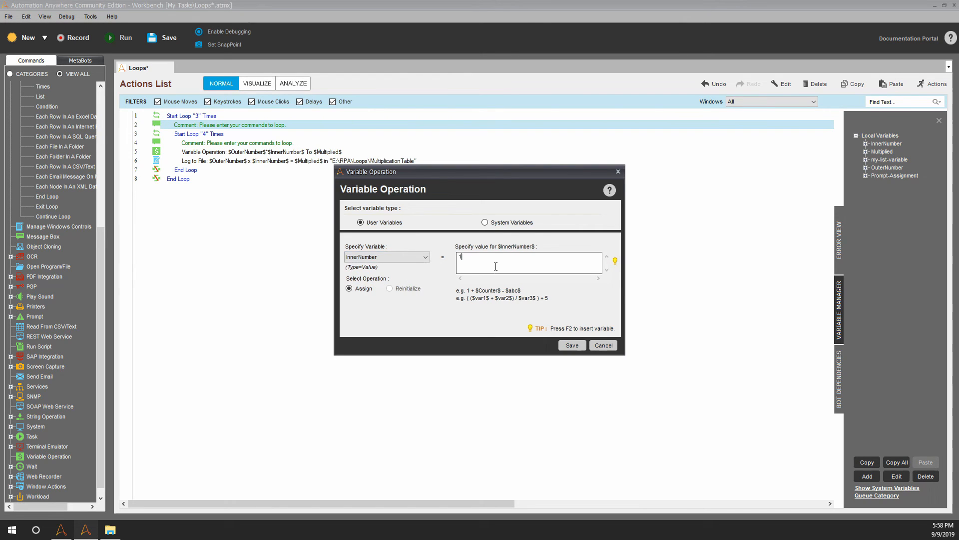
pyautogui.click(571, 345)
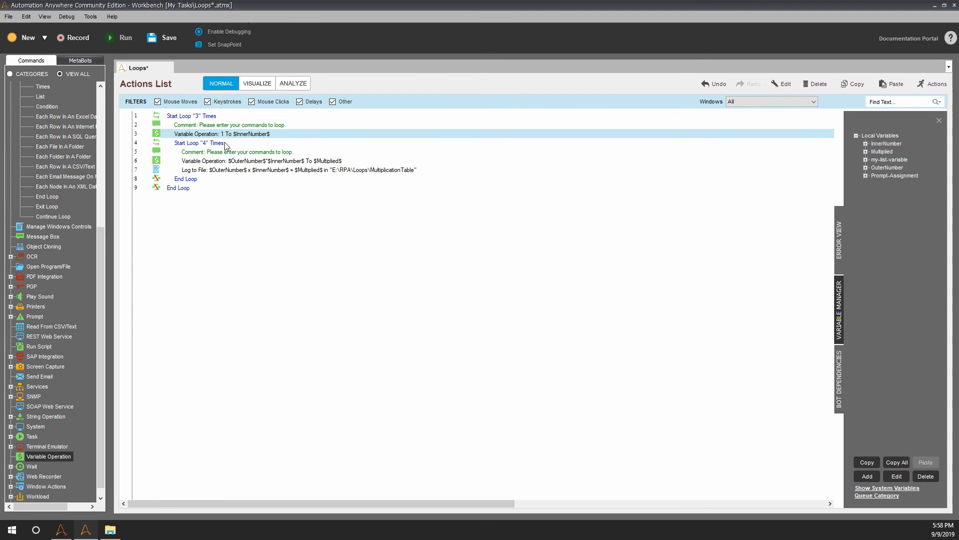
pyautogui.click(198, 143)
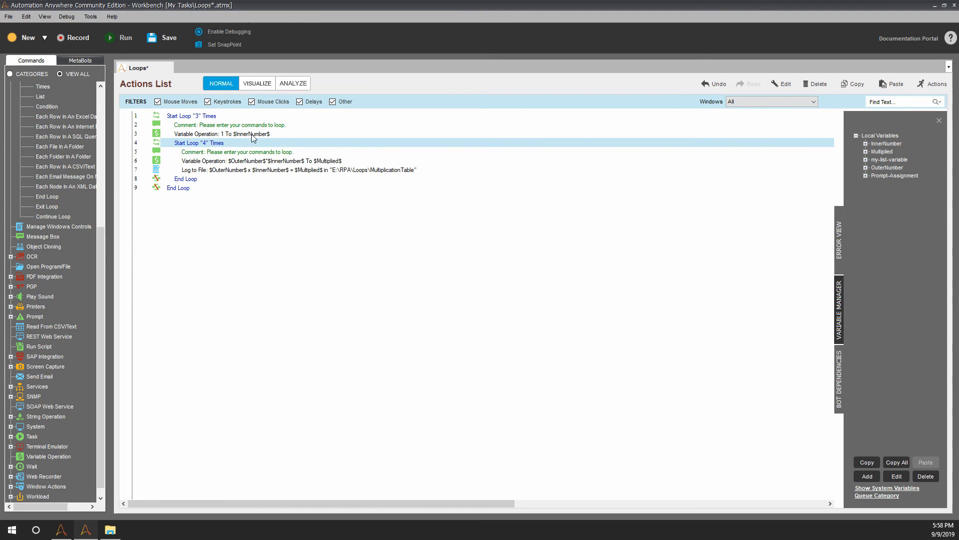
pyautogui.moveTo(205, 182)
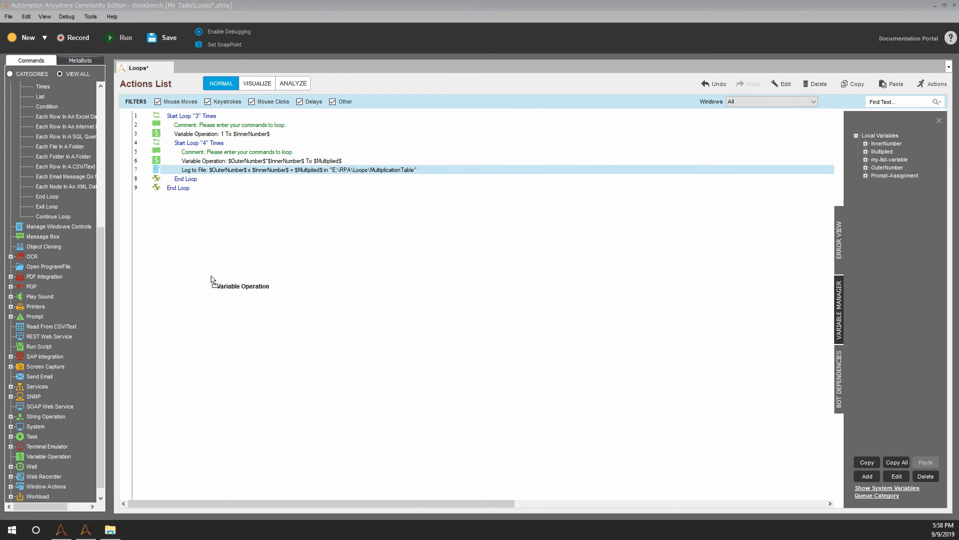
# - Add a Variable Operation after the log step setting InnerNumber to $InnerNumber$+1
pyautogui.doubleClick(257, 160)
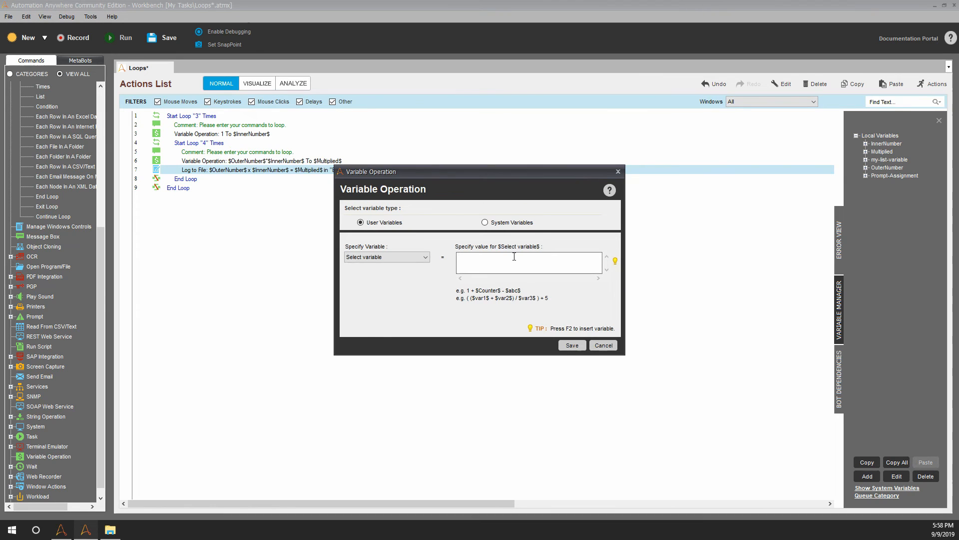
pyautogui.click(386, 257)
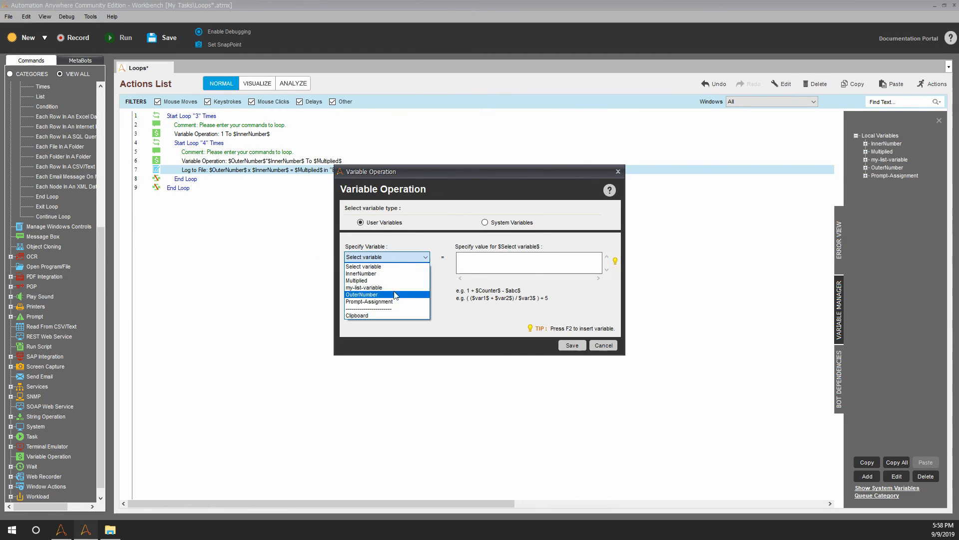
pyautogui.click(361, 274)
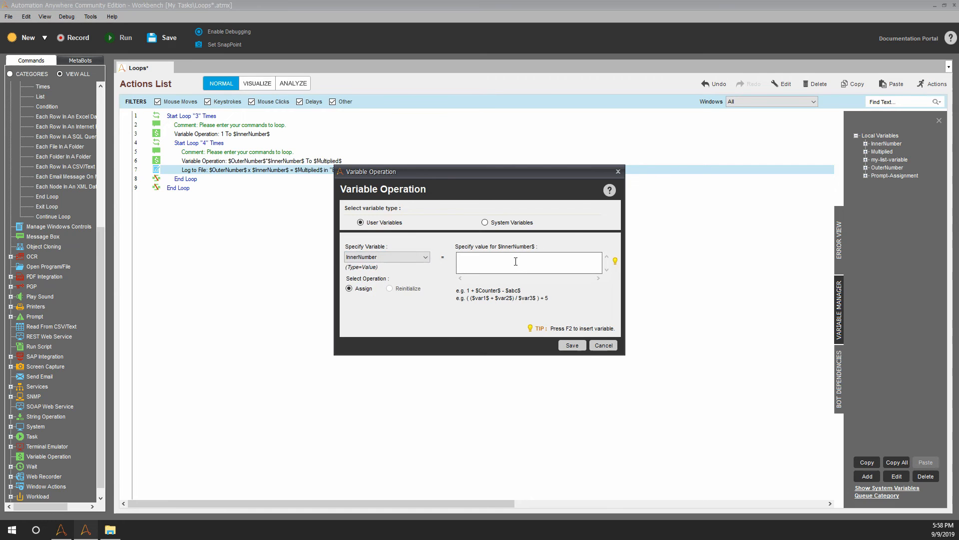
pyautogui.press('f2')
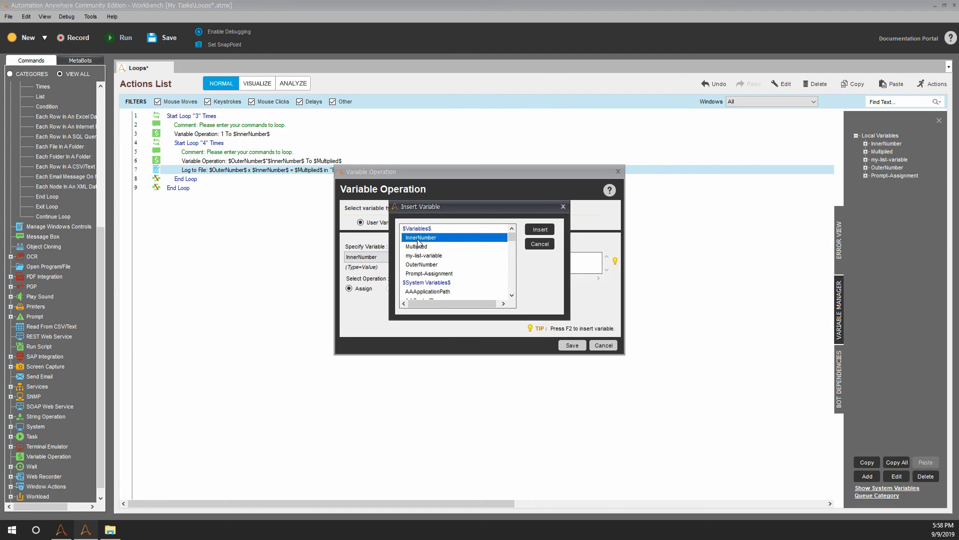
pyautogui.click(538, 229)
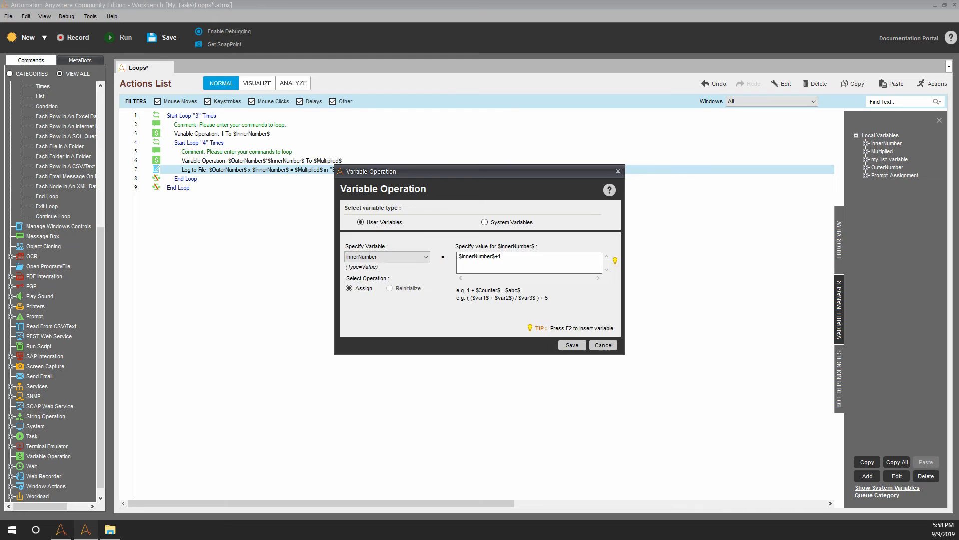
pyautogui.click(571, 344)
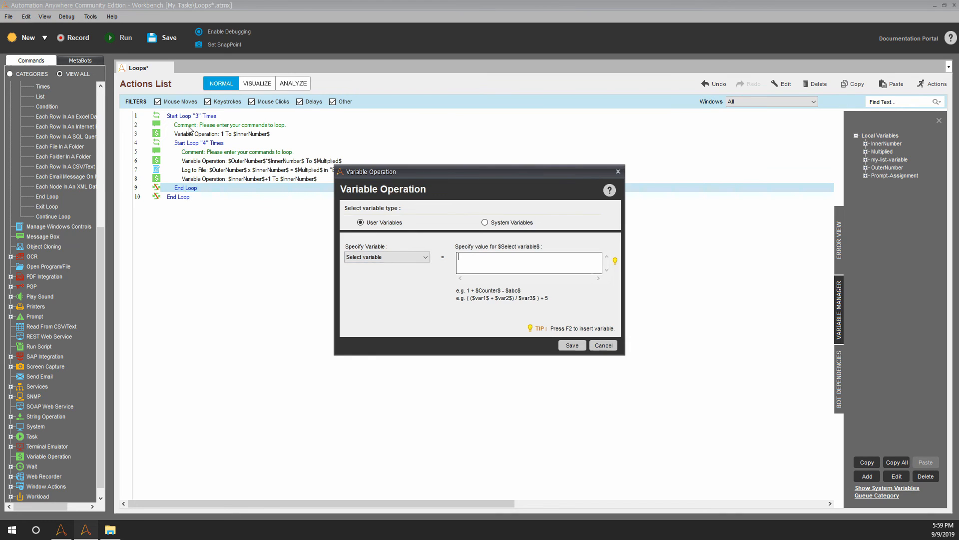
pyautogui.moveTo(201, 176)
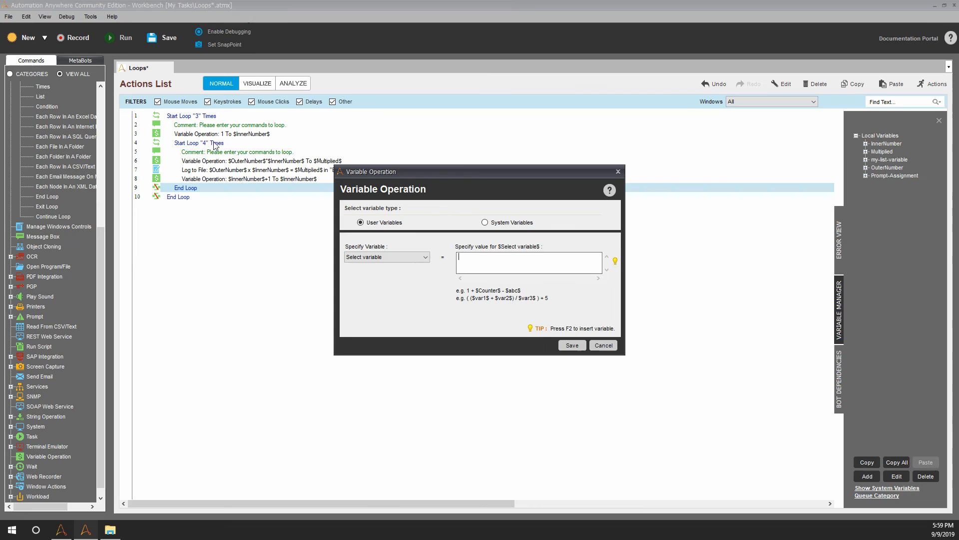
pyautogui.moveTo(233, 143)
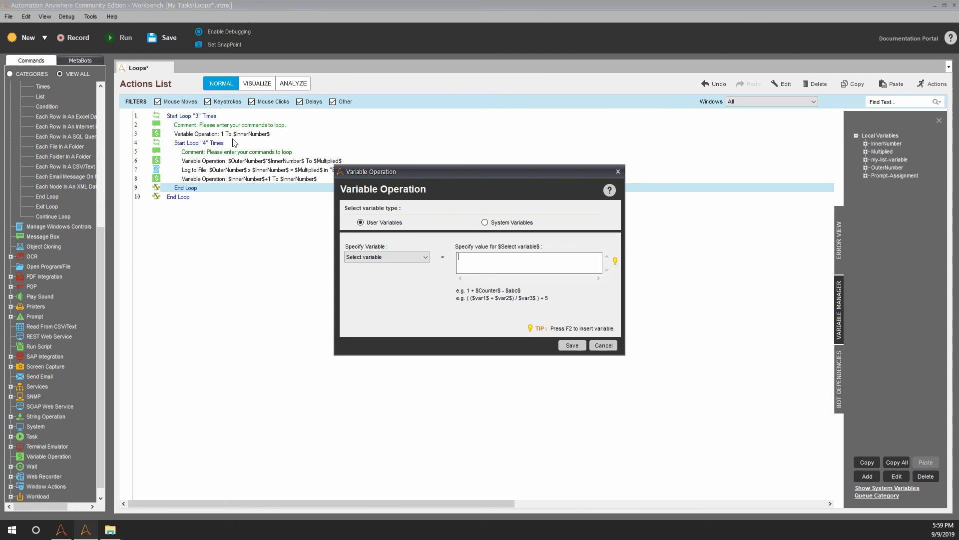
pyautogui.moveTo(436, 245)
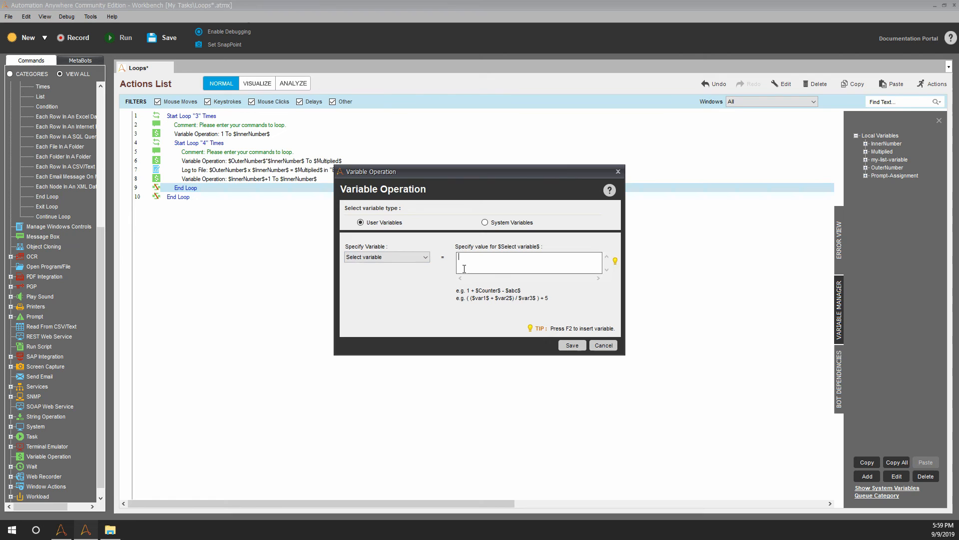
# - Set OuterNumber to $OuterNumber$+1 after the inner loop's End Loop
pyautogui.click(386, 257)
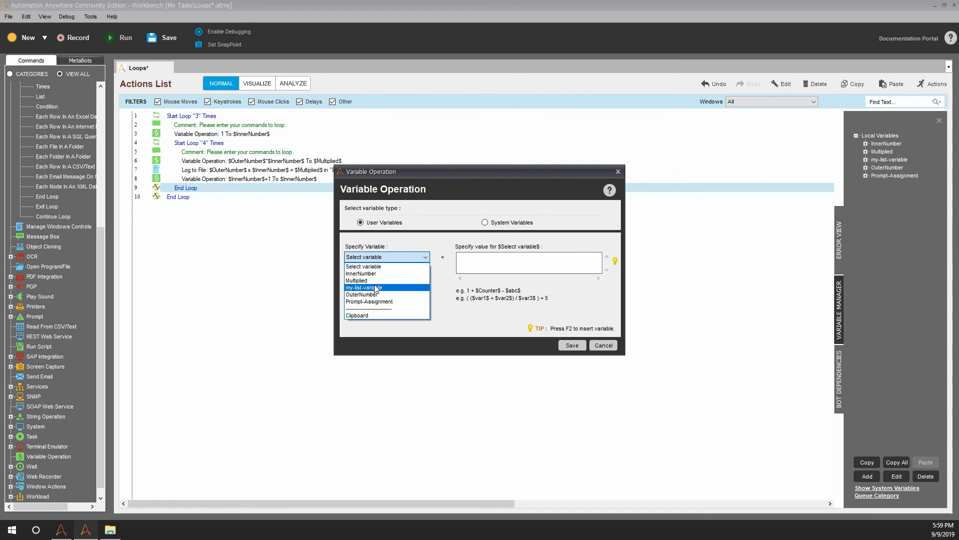
pyautogui.moveTo(369, 301)
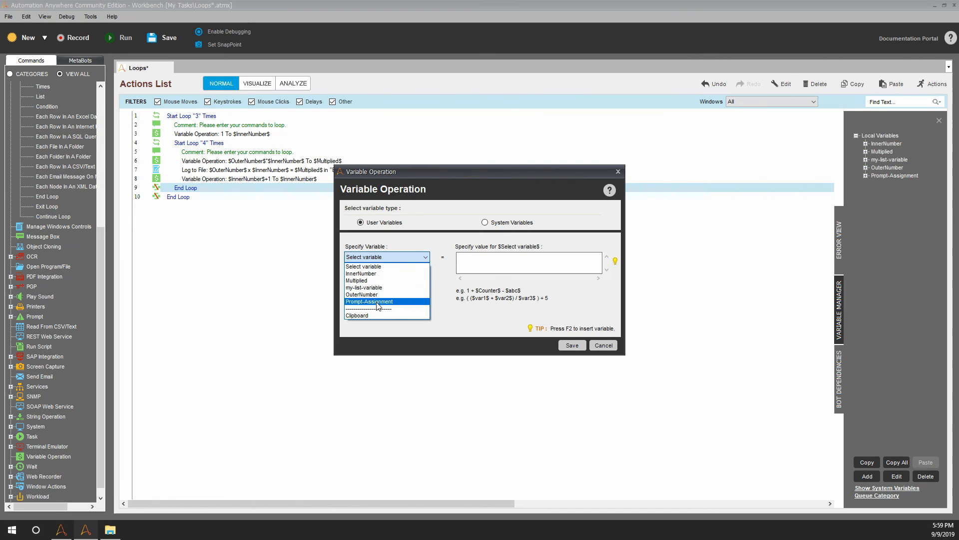
pyautogui.click(362, 294)
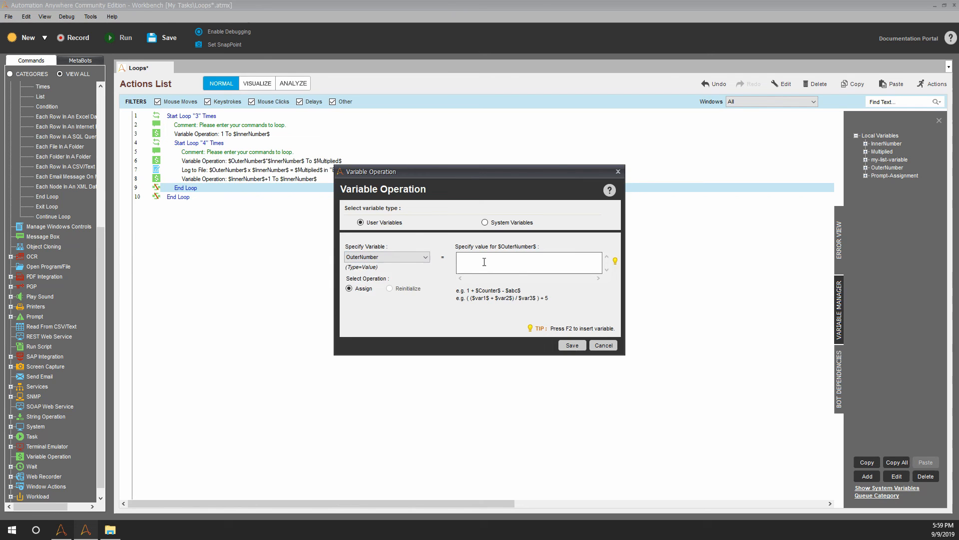
pyautogui.press('f2')
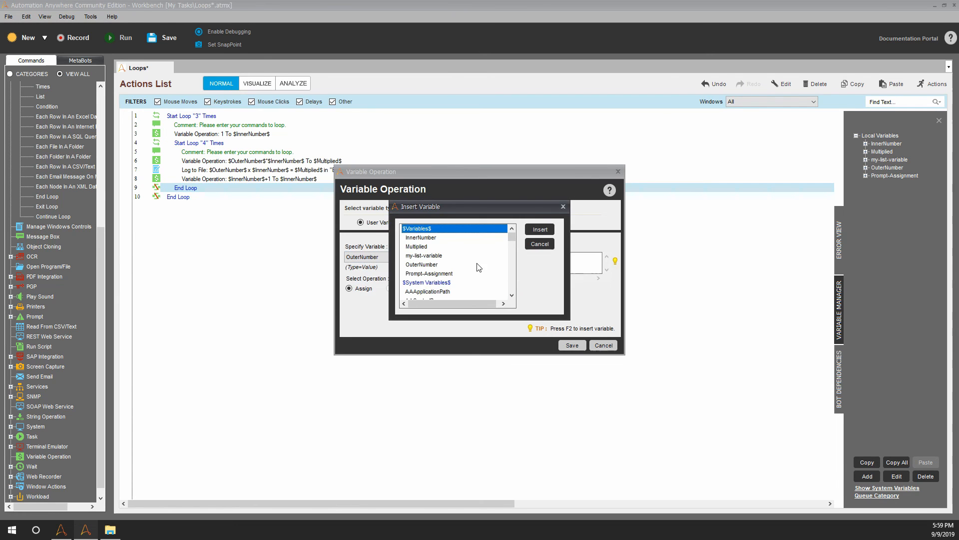
pyautogui.click(422, 264)
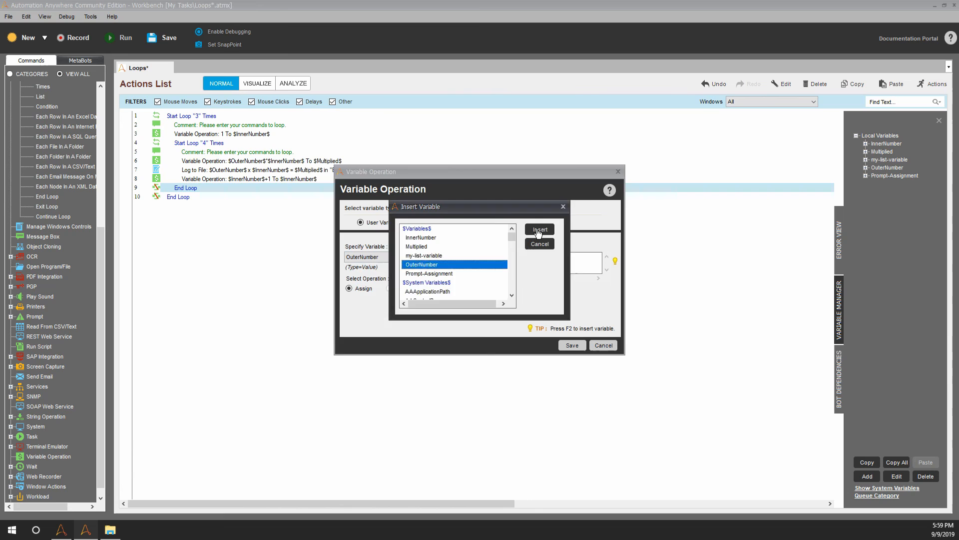
pyautogui.click(538, 229)
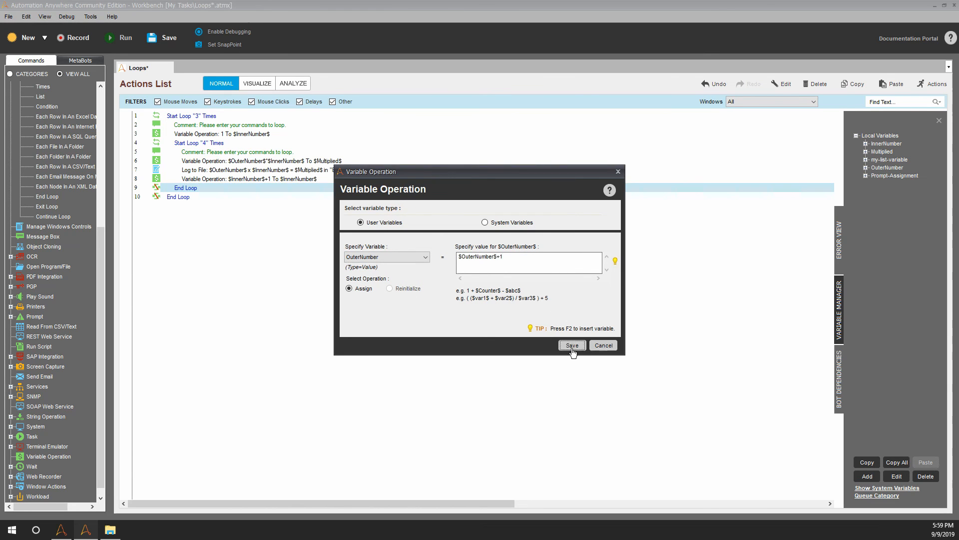
pyautogui.click(572, 345)
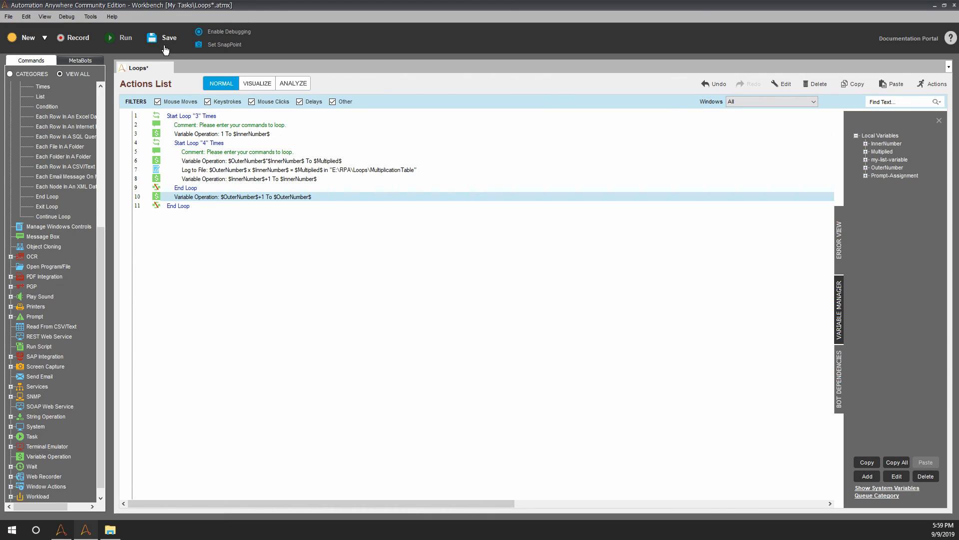
# - Save the Loops task and open MultiplicationTable with Notepad from File Explorer
pyautogui.click(170, 37)
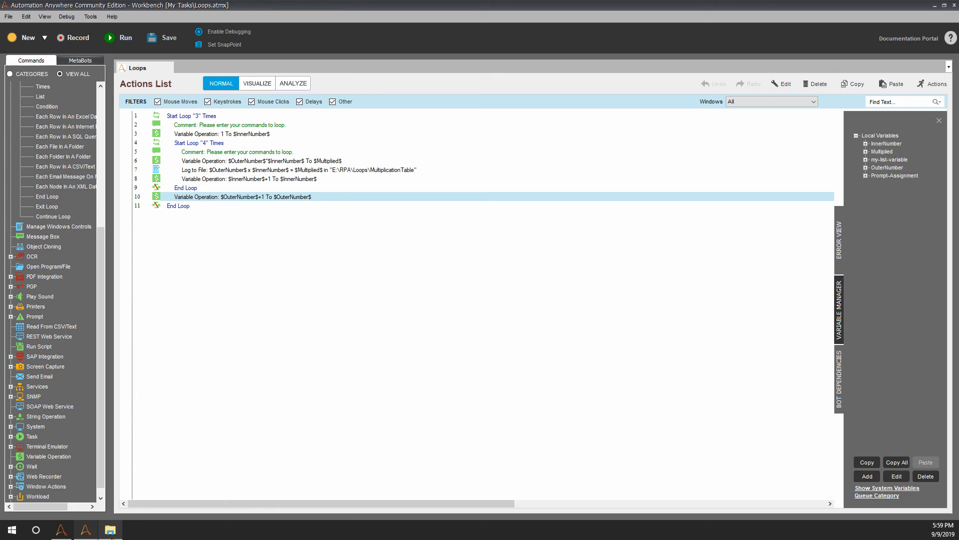
pyautogui.click(110, 529)
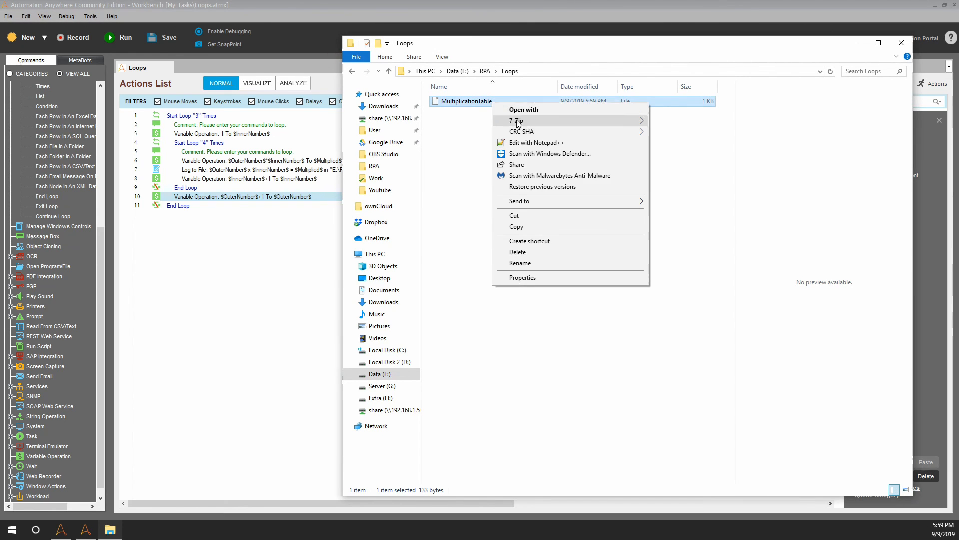
pyautogui.click(523, 110)
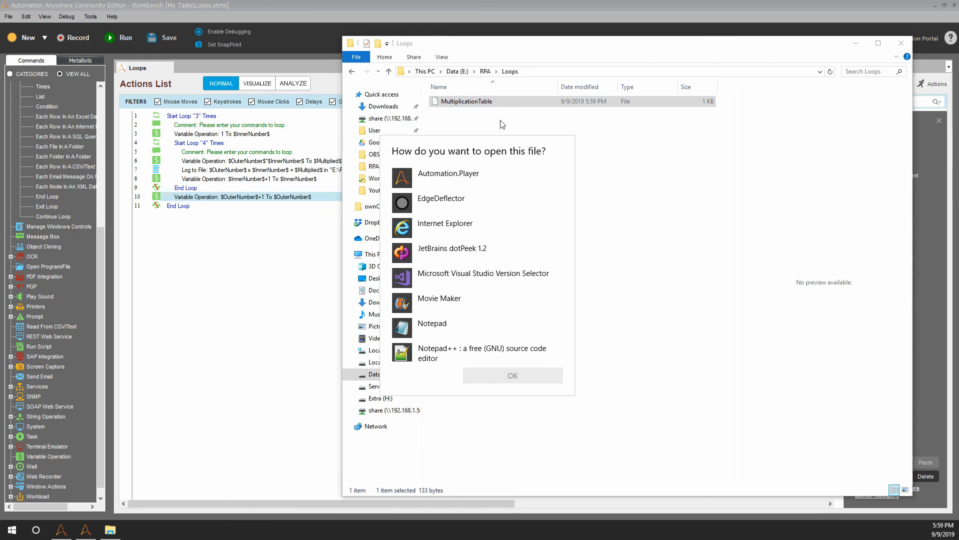
pyautogui.click(432, 322)
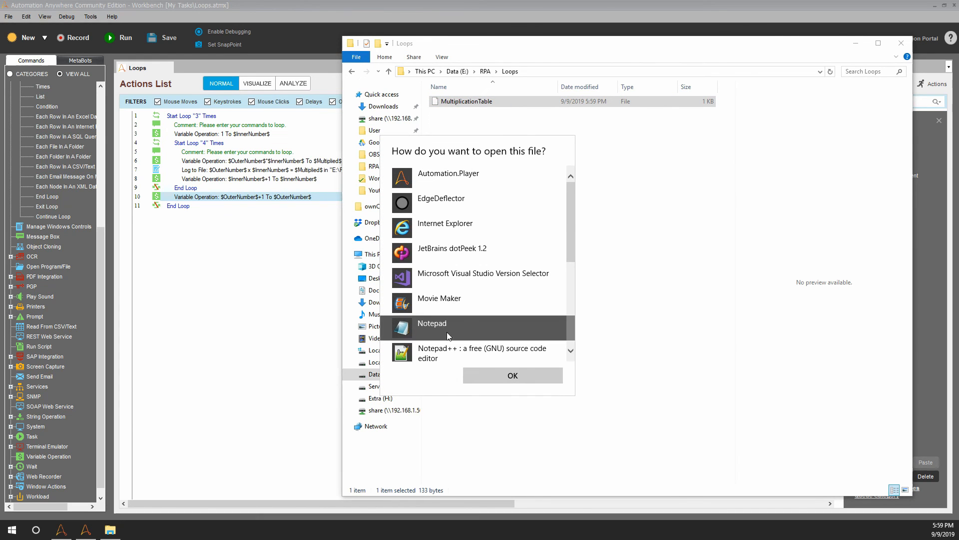
pyautogui.click(511, 374)
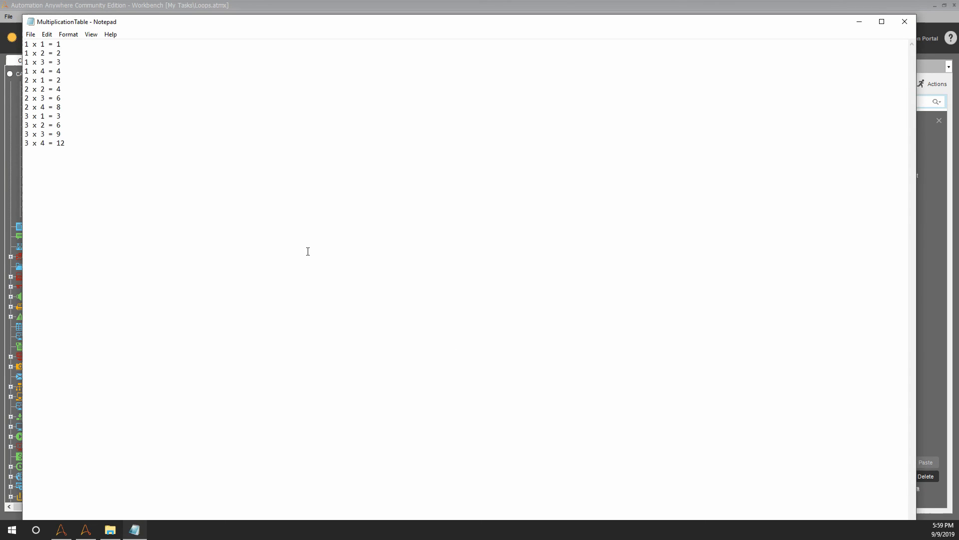